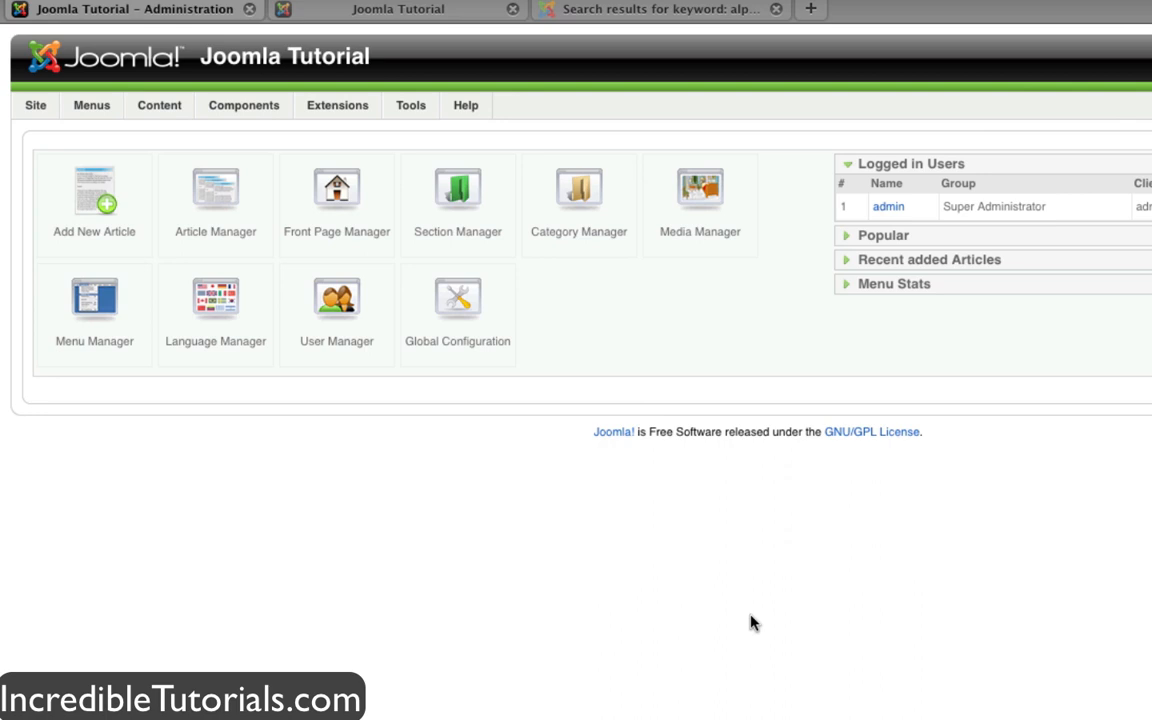
{"action": "mouse_move", "coordinate": [675, 600]}
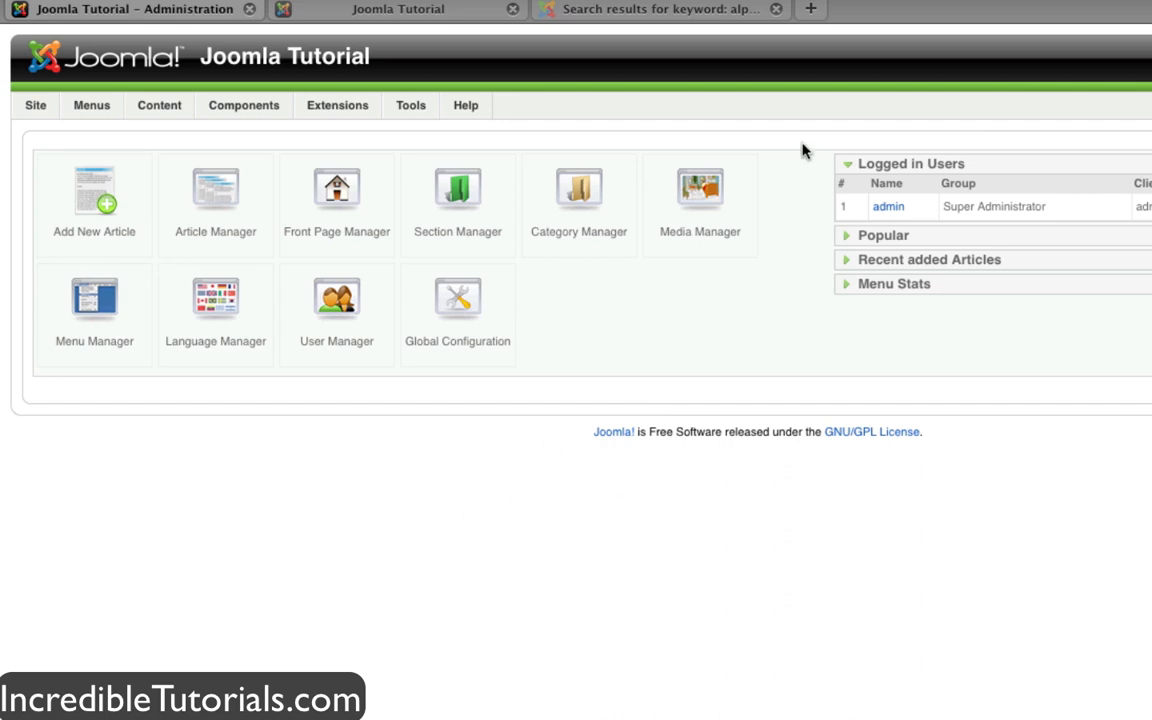
- Open the AlphaContent listing from the JED keyword search results
{"action": "left_click", "coordinate": [660, 9]}
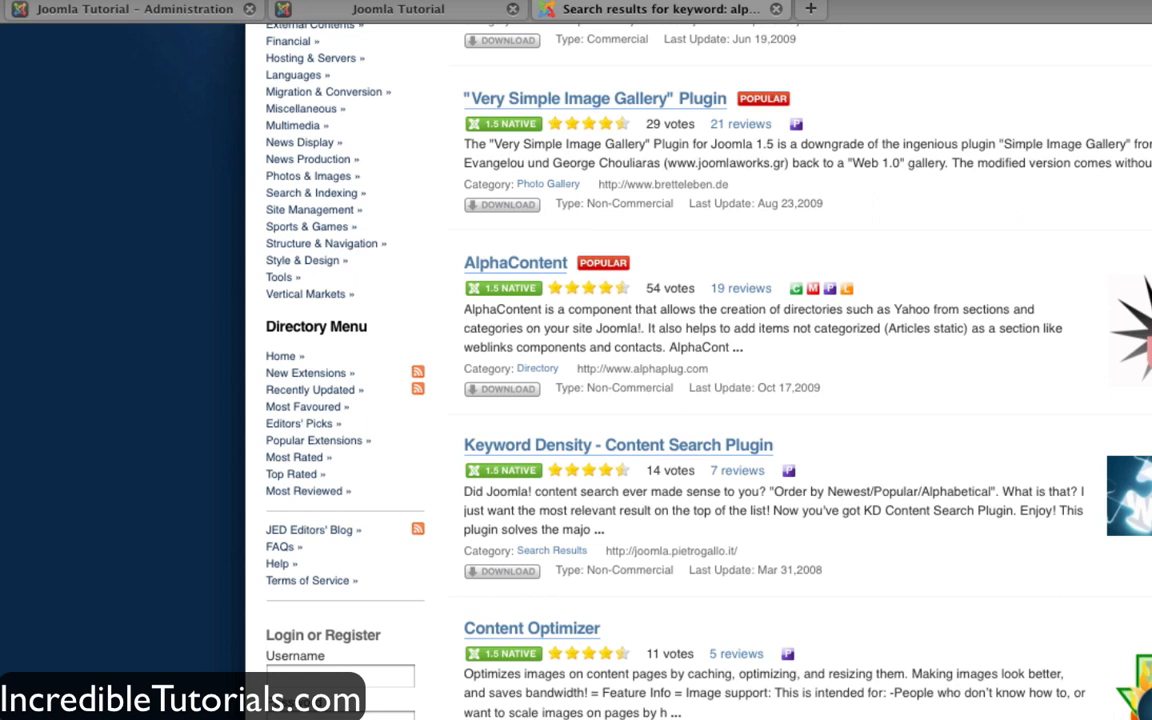
{"action": "mouse_move", "coordinate": [149, 318]}
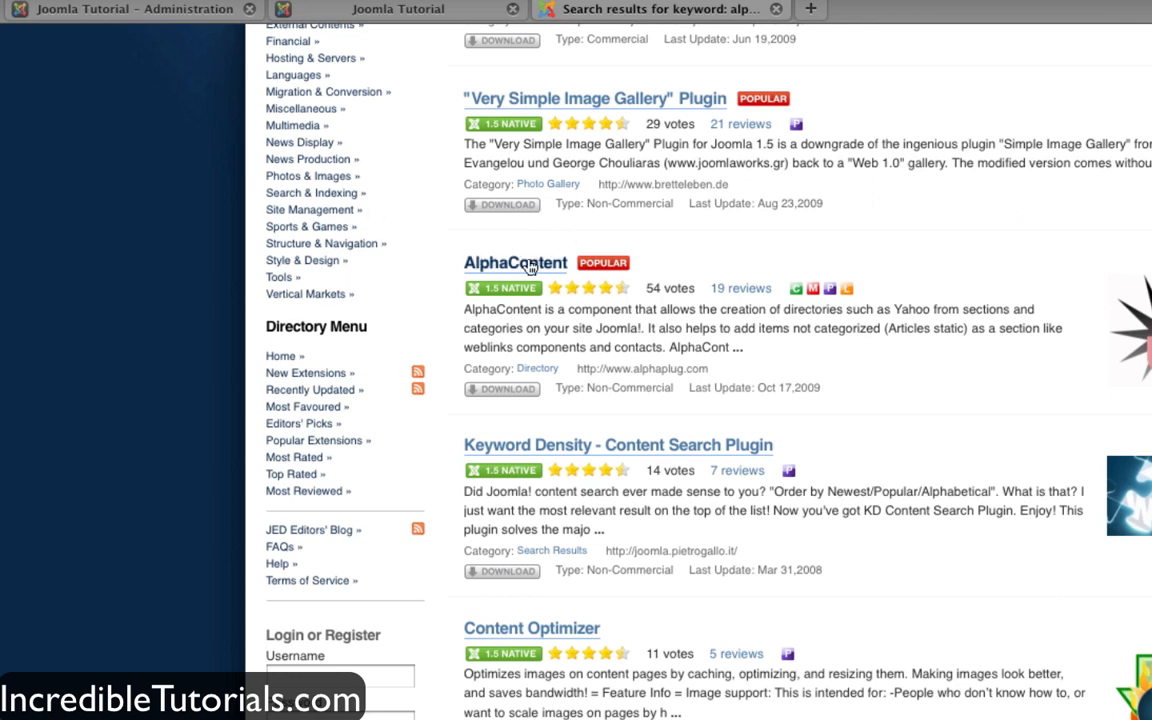
{"action": "left_click", "coordinate": [515, 262]}
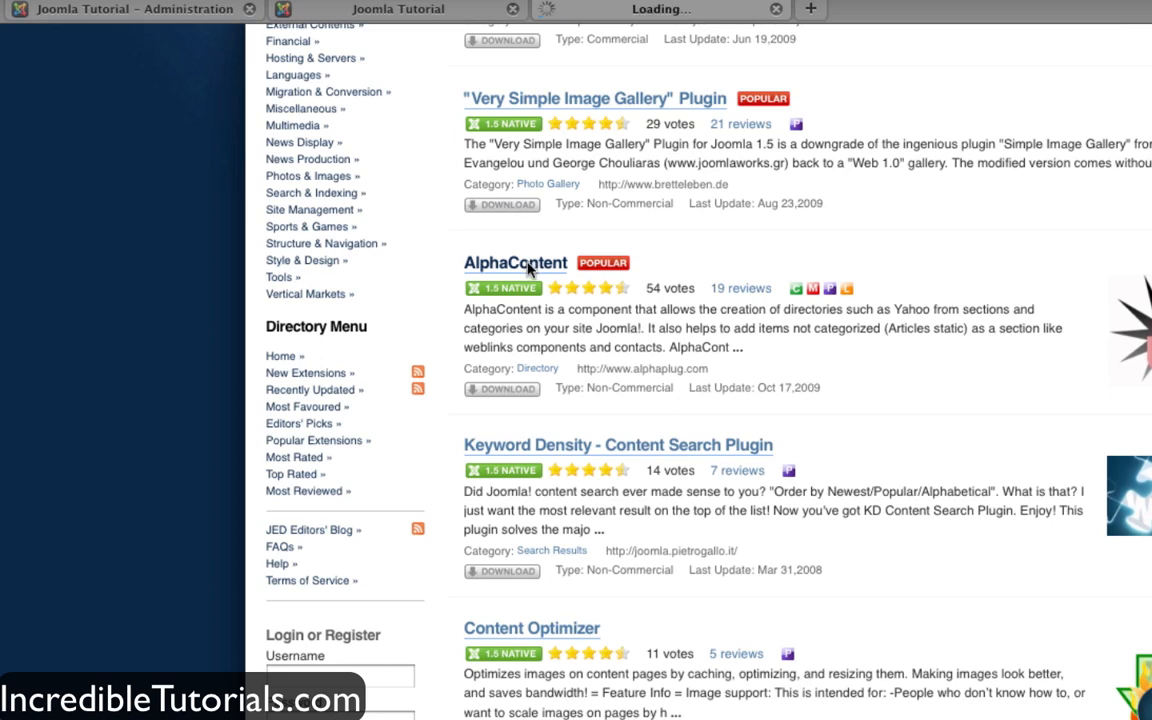
- Download com_alphacontent_v4.0.13.zip from the Alphaplug File Repository
{"action": "left_click", "coordinate": [515, 262]}
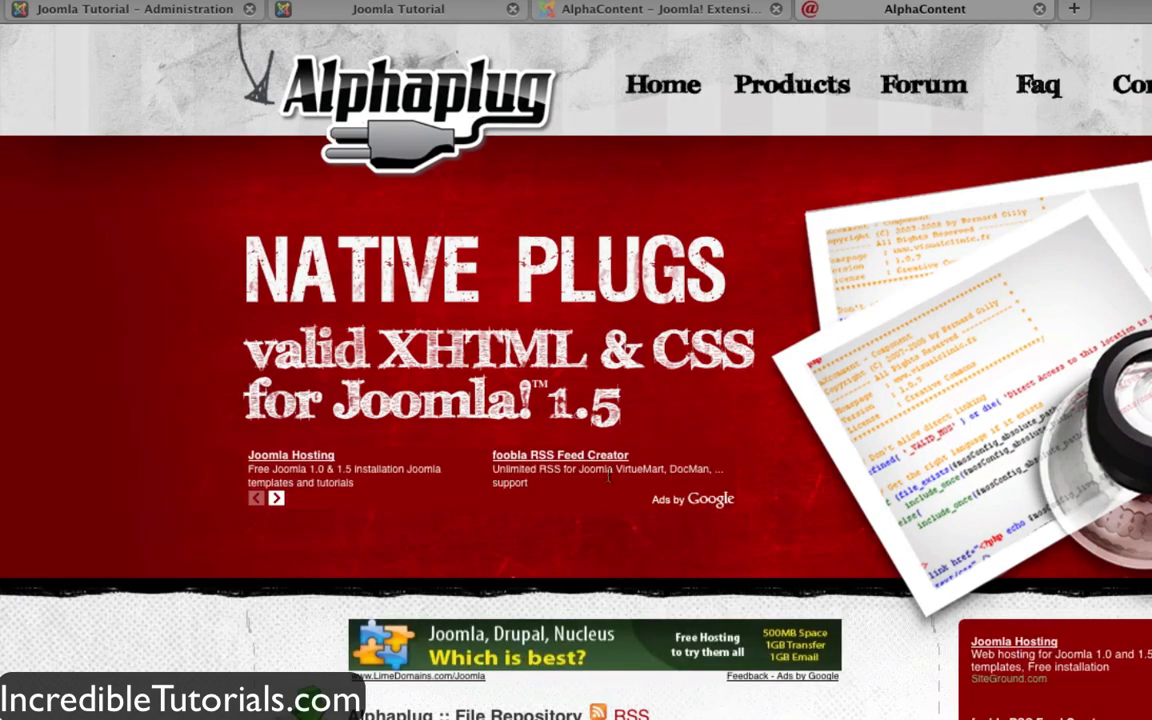
{"action": "scroll", "scroll_direction": "down", "scroll_amount": 3}
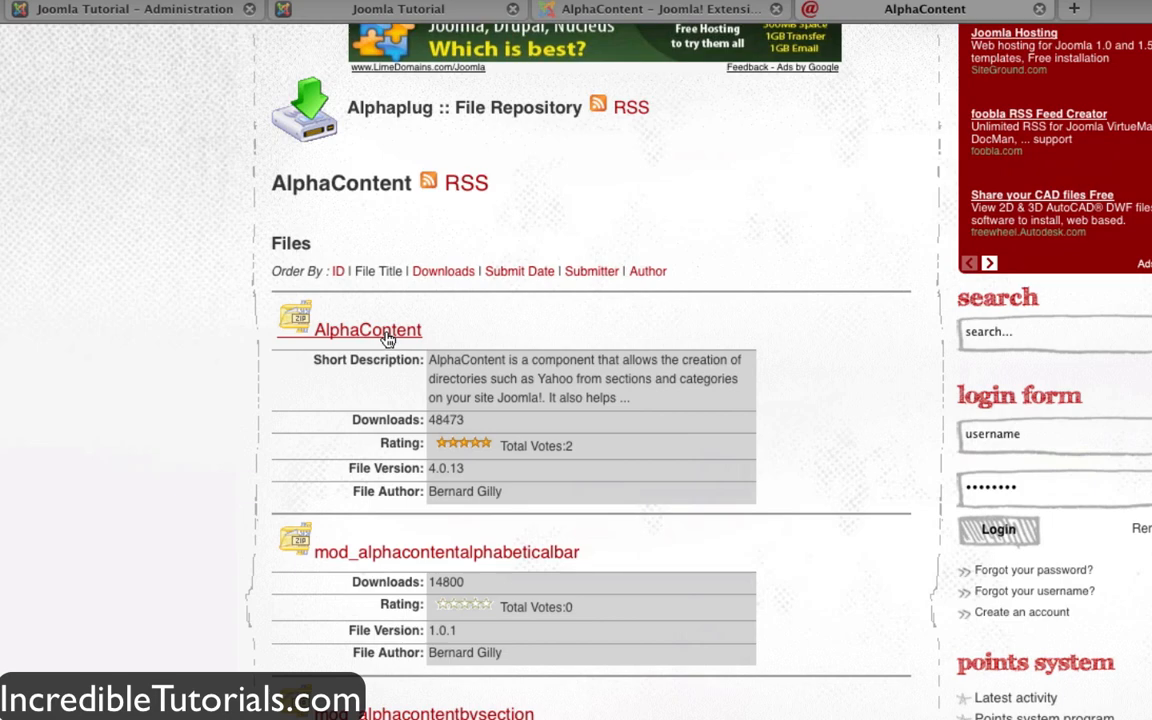
{"action": "left_click", "coordinate": [367, 330]}
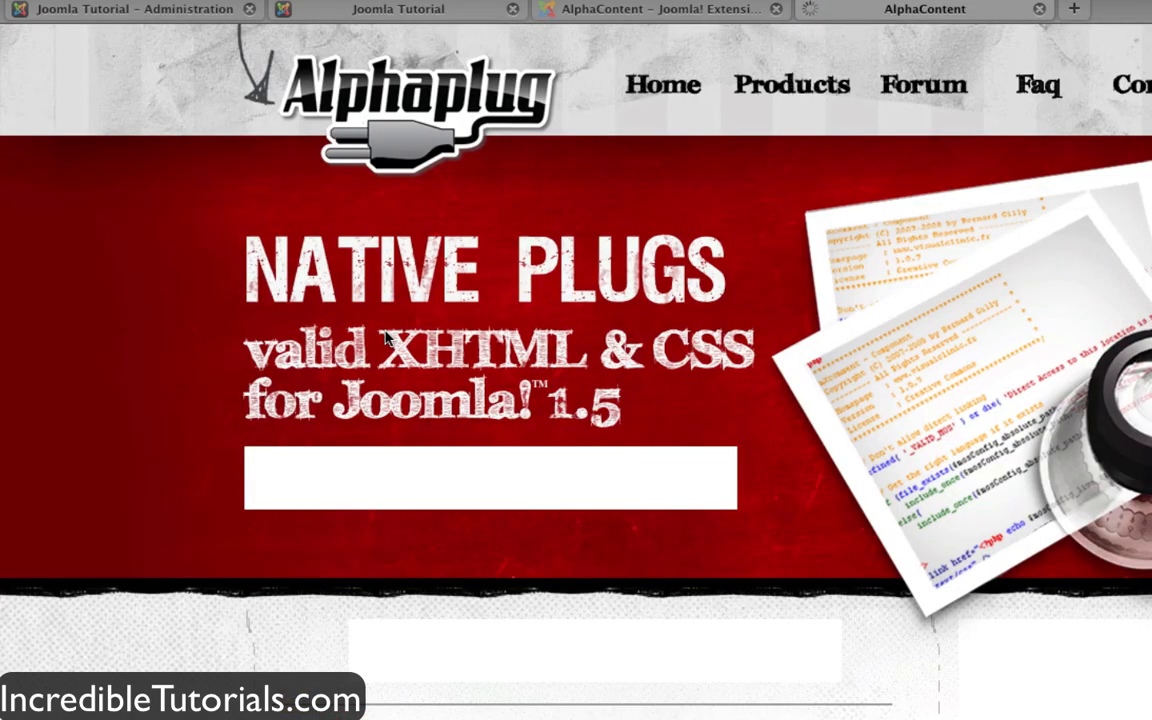
{"action": "scroll", "scroll_direction": "down", "scroll_amount": 3}
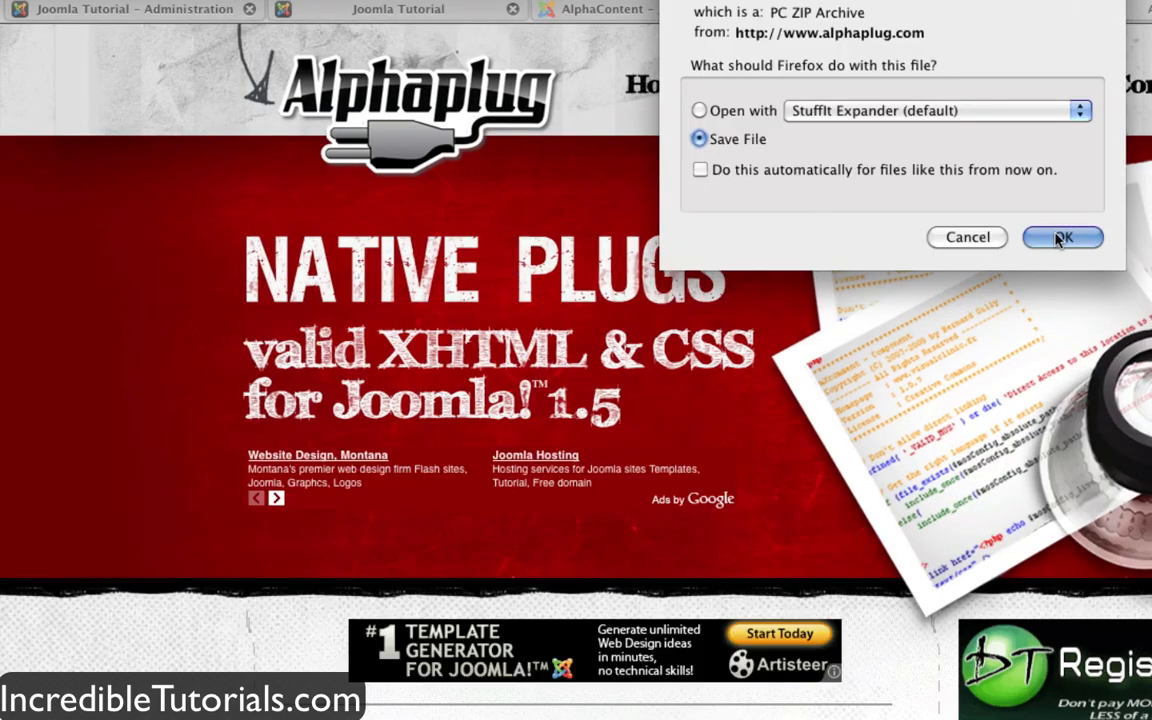
{"action": "left_click", "coordinate": [1062, 237]}
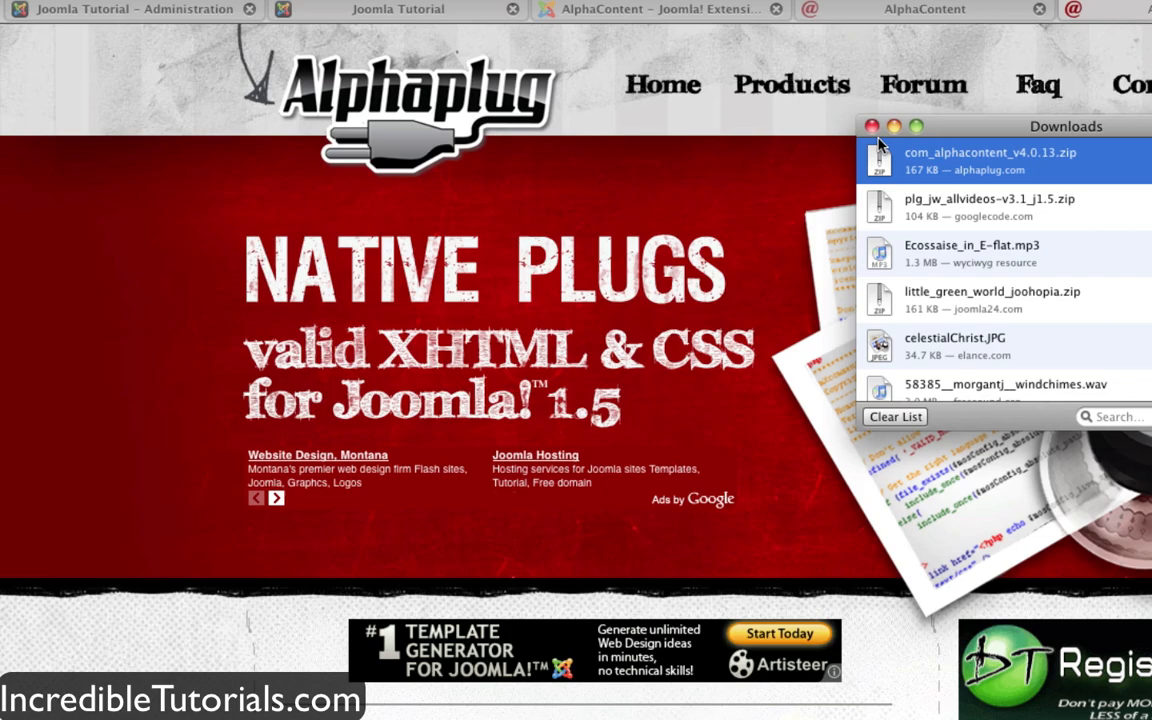
{"action": "left_click", "coordinate": [872, 126]}
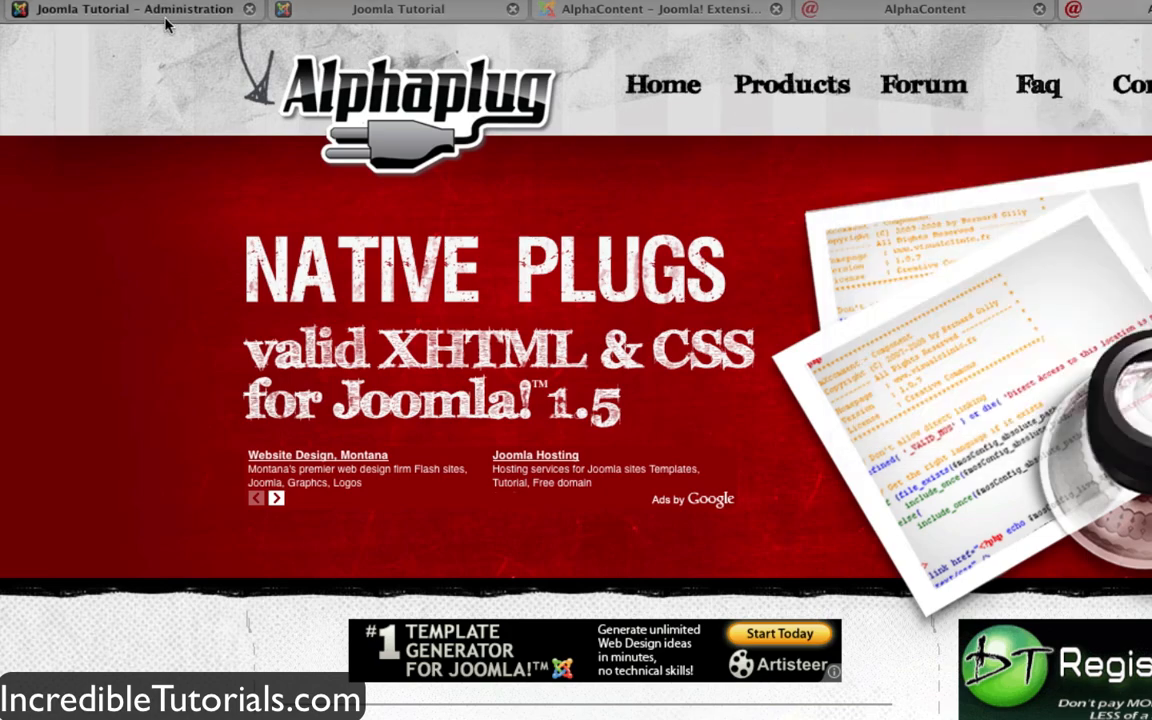
- Choose com_alphacontent_v4.0.13.zip as the package file in Extensions > Install/Uninstall
{"action": "left_click", "coordinate": [130, 9]}
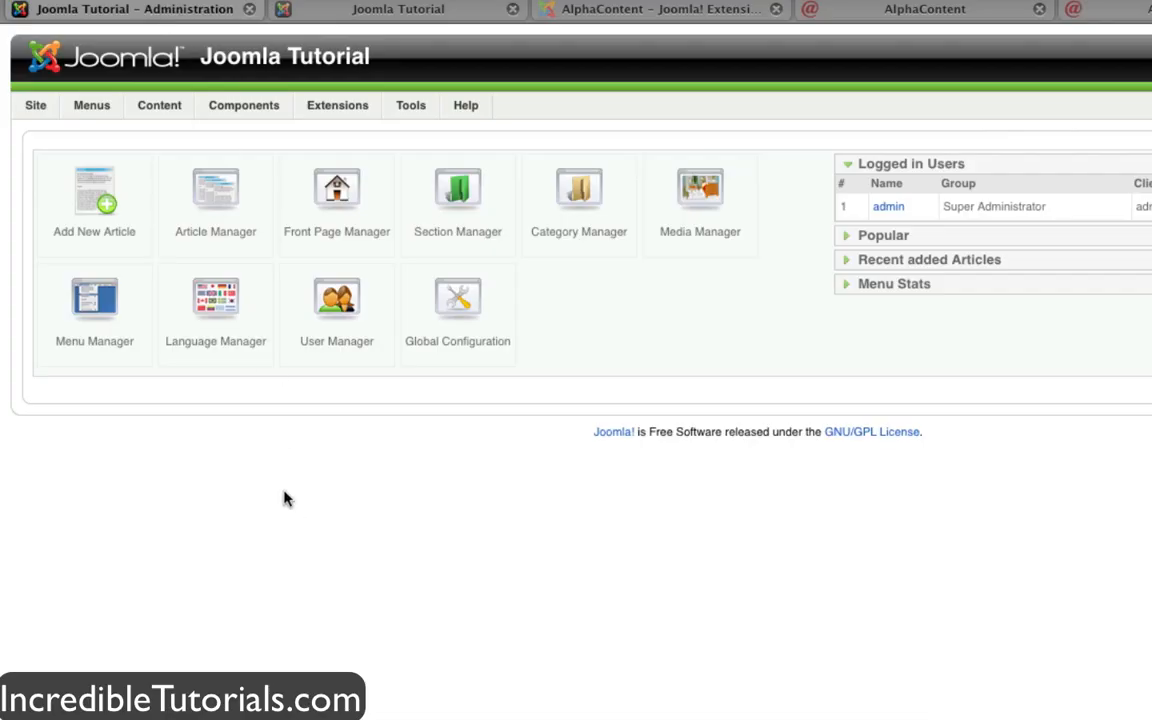
{"action": "mouse_move", "coordinate": [344, 153]}
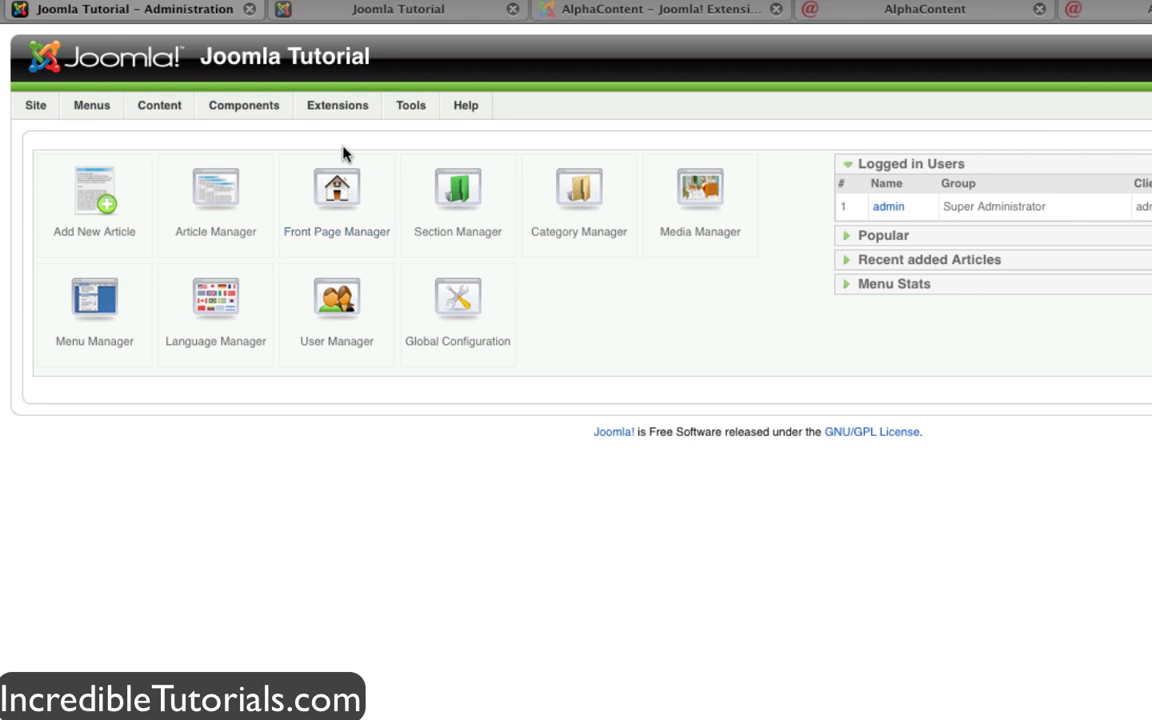
{"action": "left_click", "coordinate": [337, 105]}
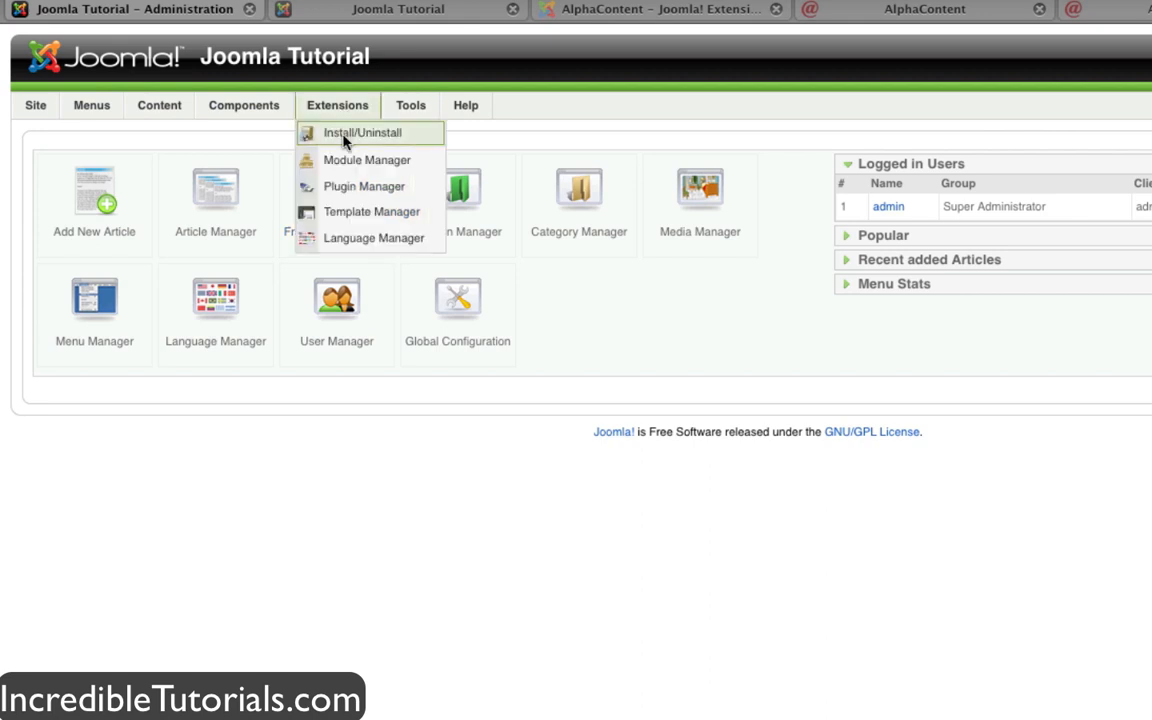
{"action": "left_click", "coordinate": [362, 132]}
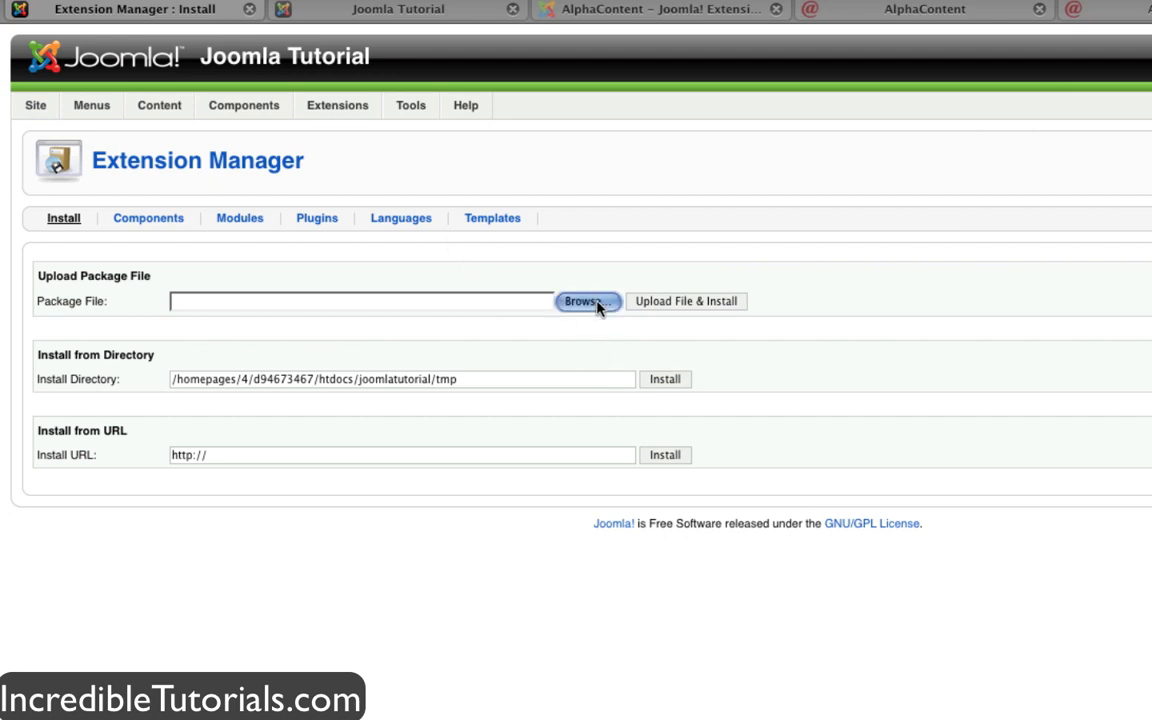
{"action": "left_click", "coordinate": [585, 301]}
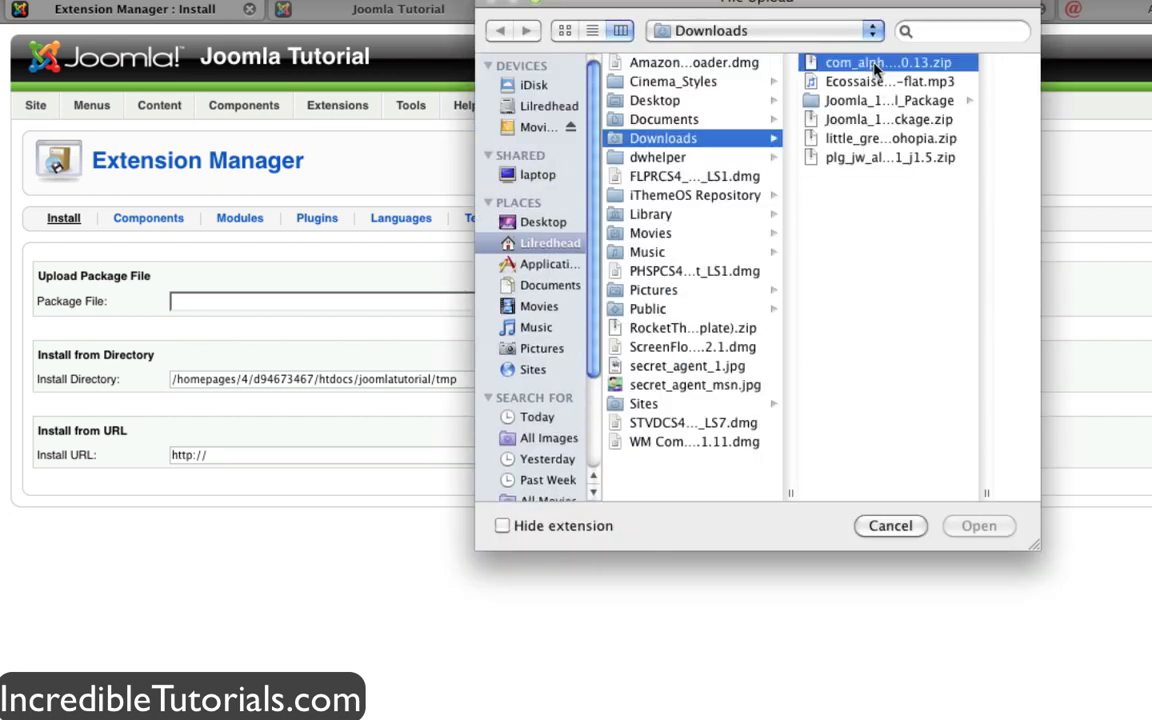
{"action": "left_click", "coordinate": [888, 62]}
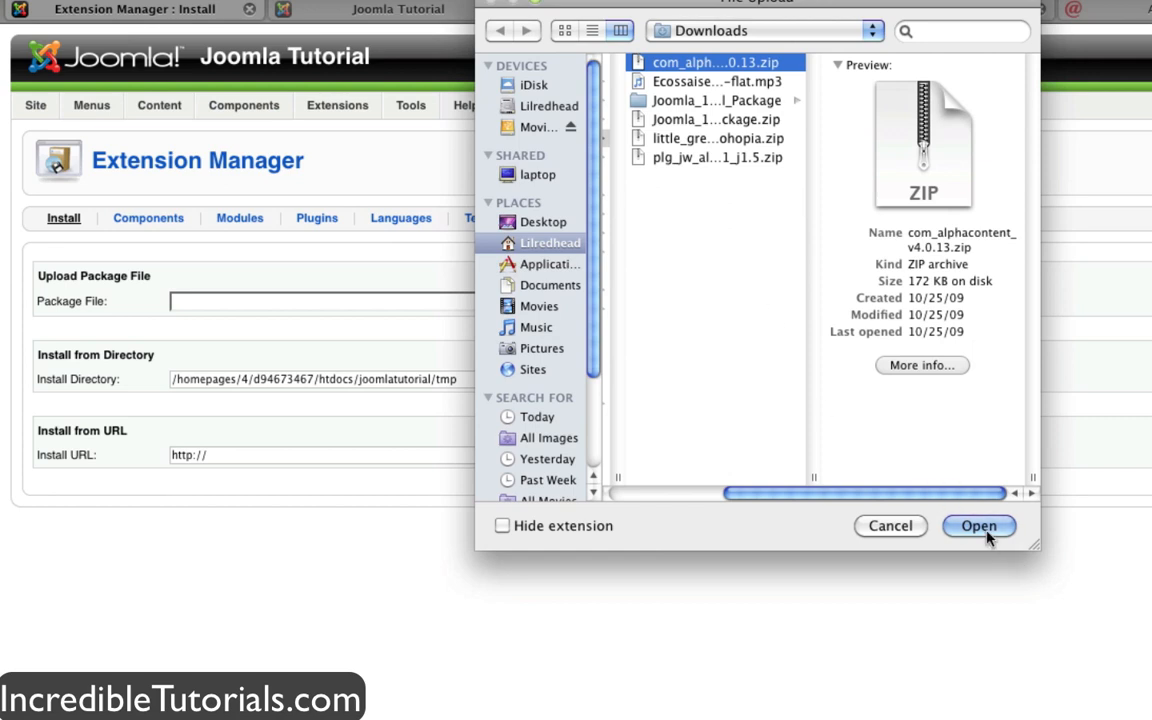
{"action": "left_click", "coordinate": [978, 525]}
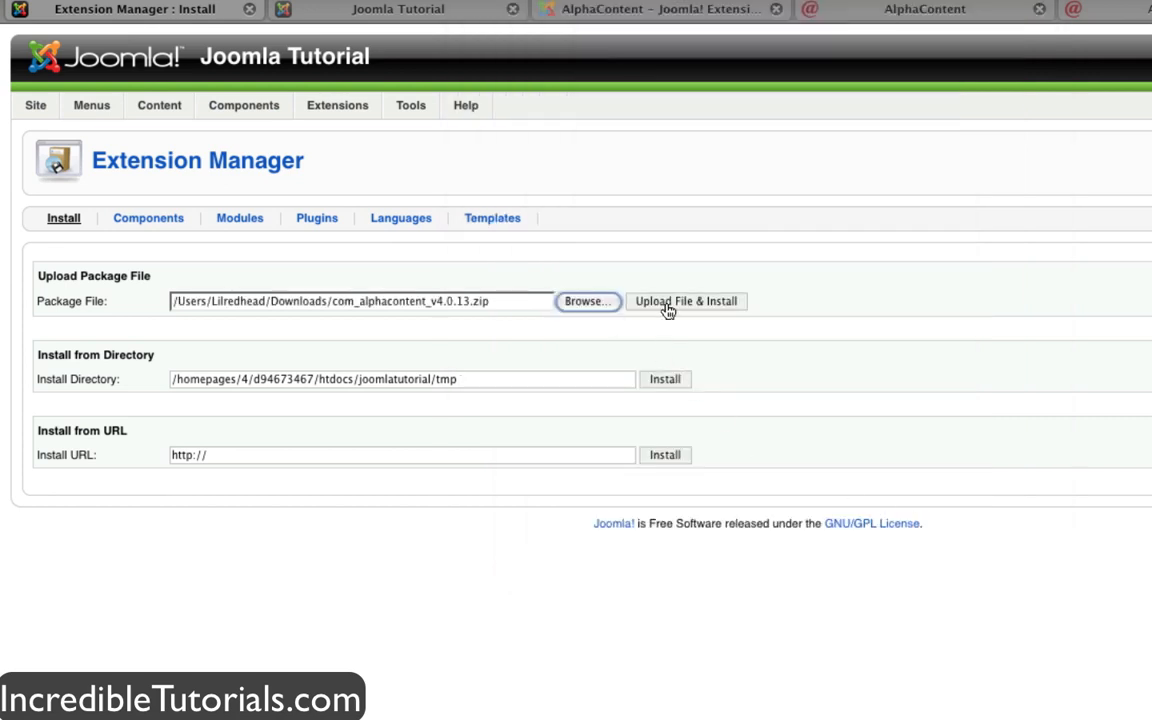
- Upload and install the AlphaContent package until Install Component Success appears
{"action": "left_click", "coordinate": [685, 301]}
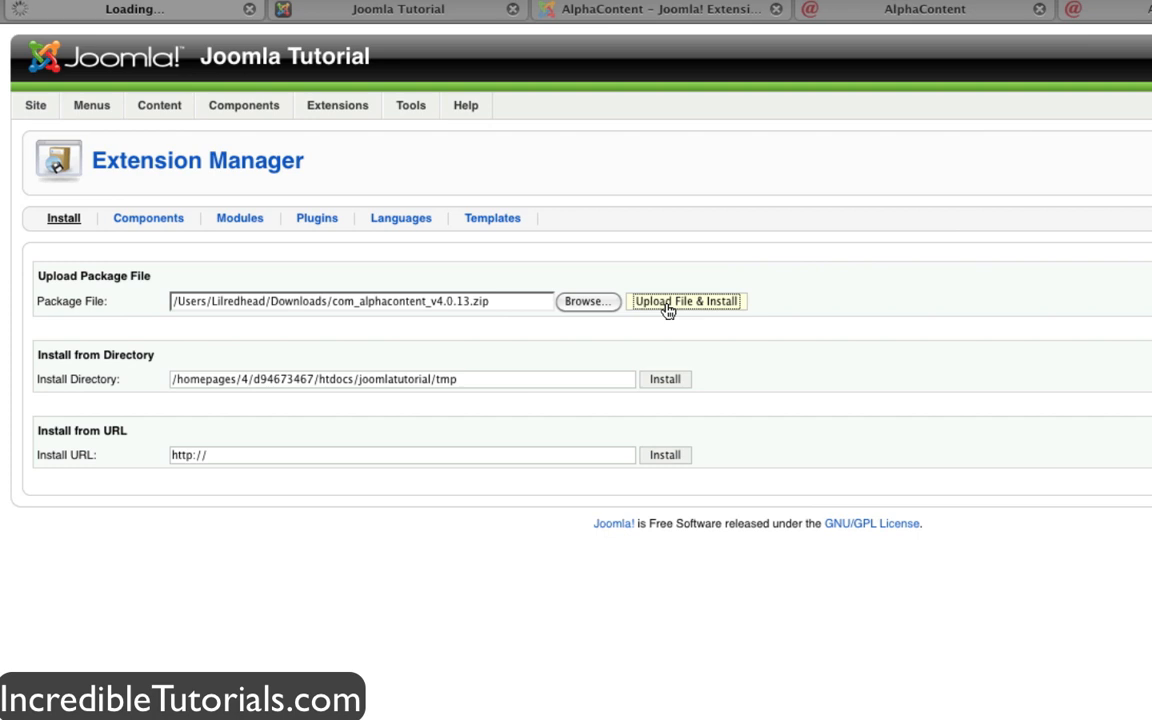
{"action": "left_click", "coordinate": [685, 301]}
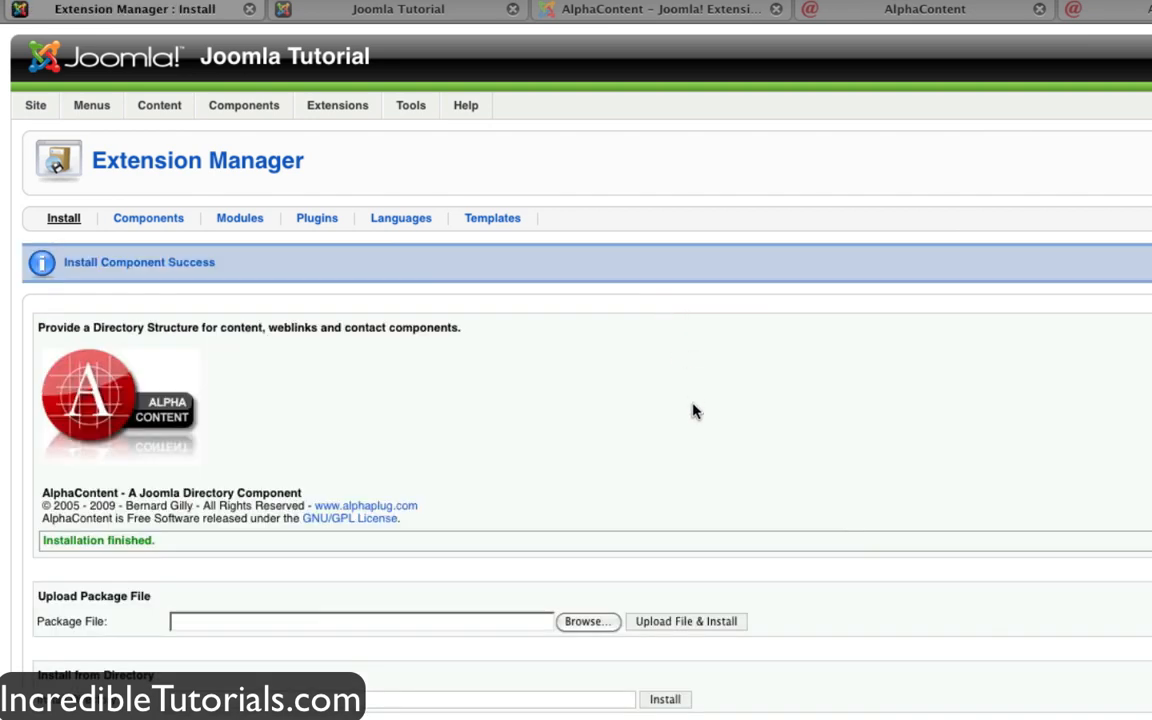
{"action": "mouse_move", "coordinate": [720, 400]}
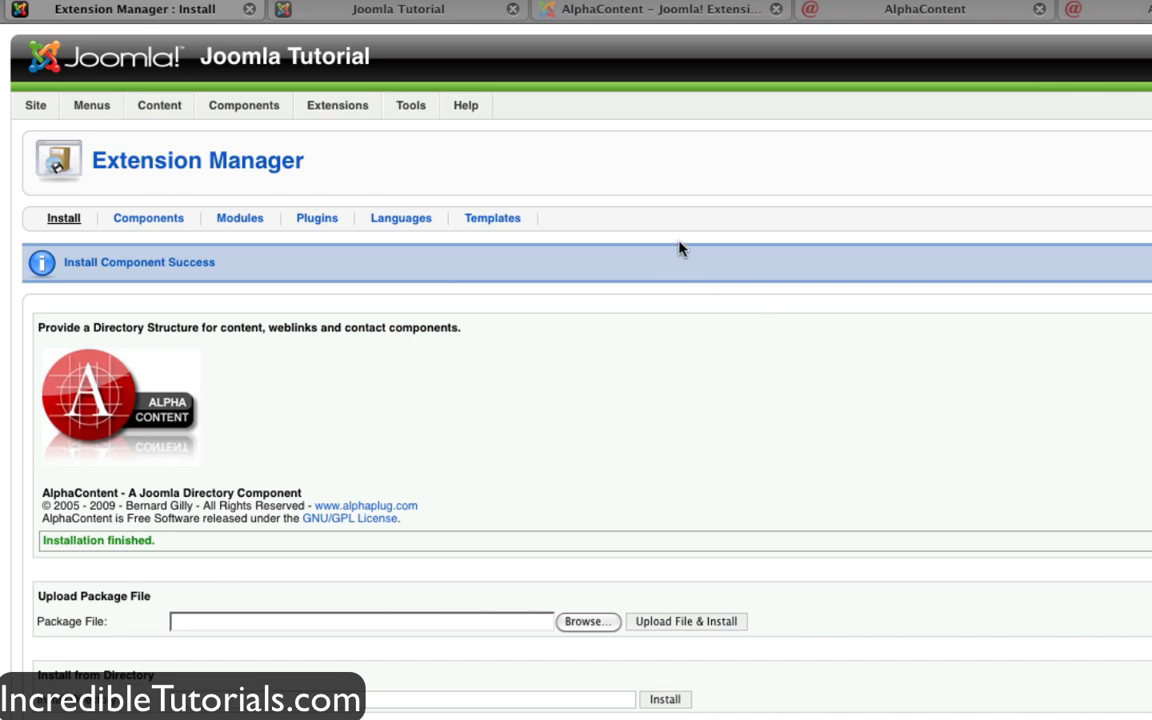
- Review and save AlphaContent's General listing settings from the Components menu
{"action": "left_click", "coordinate": [243, 105]}
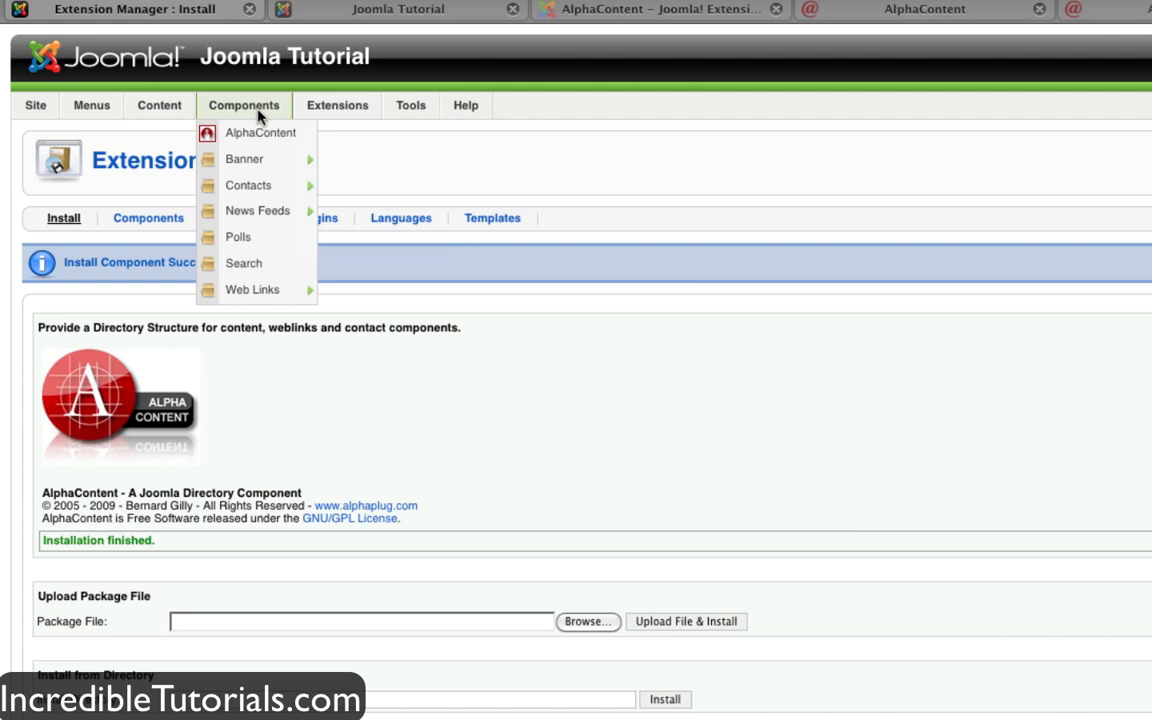
{"action": "mouse_move", "coordinate": [260, 133]}
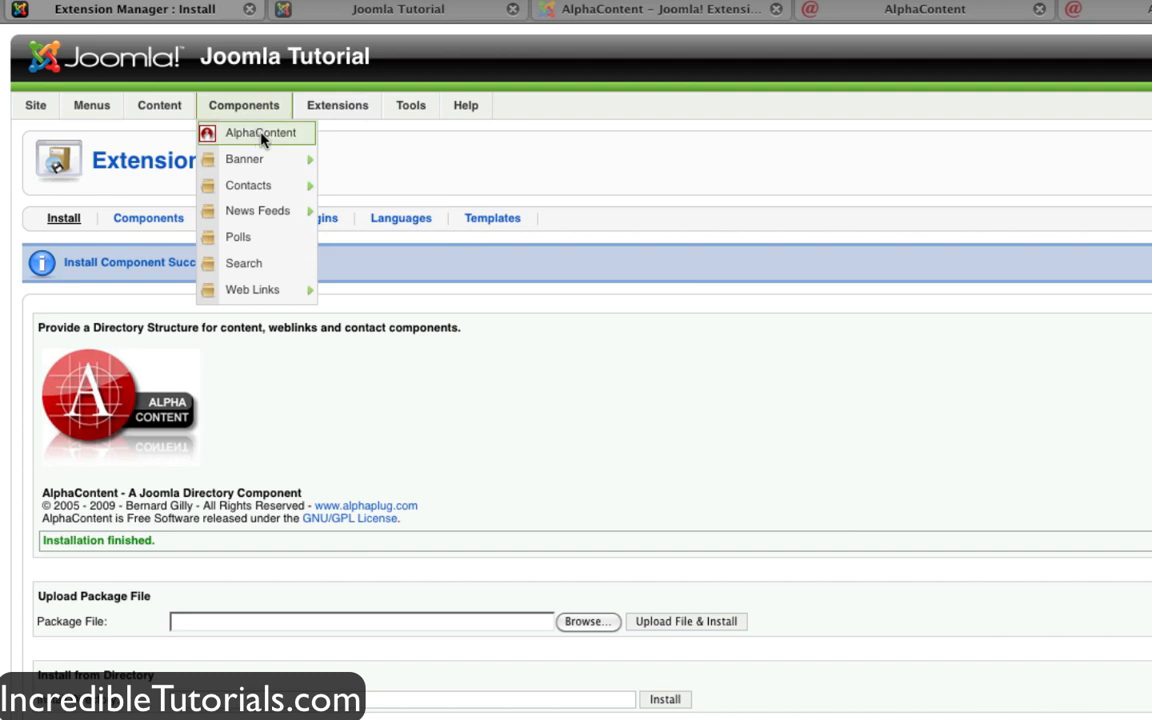
{"action": "mouse_move", "coordinate": [247, 144]}
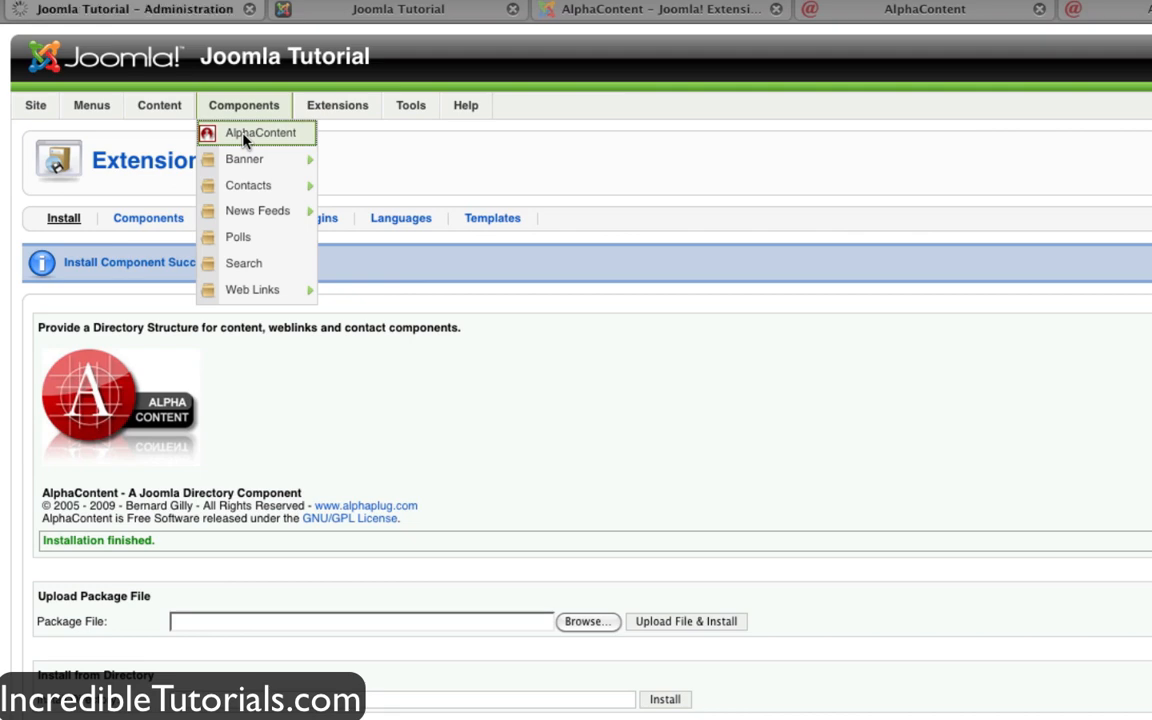
{"action": "left_click", "coordinate": [259, 132]}
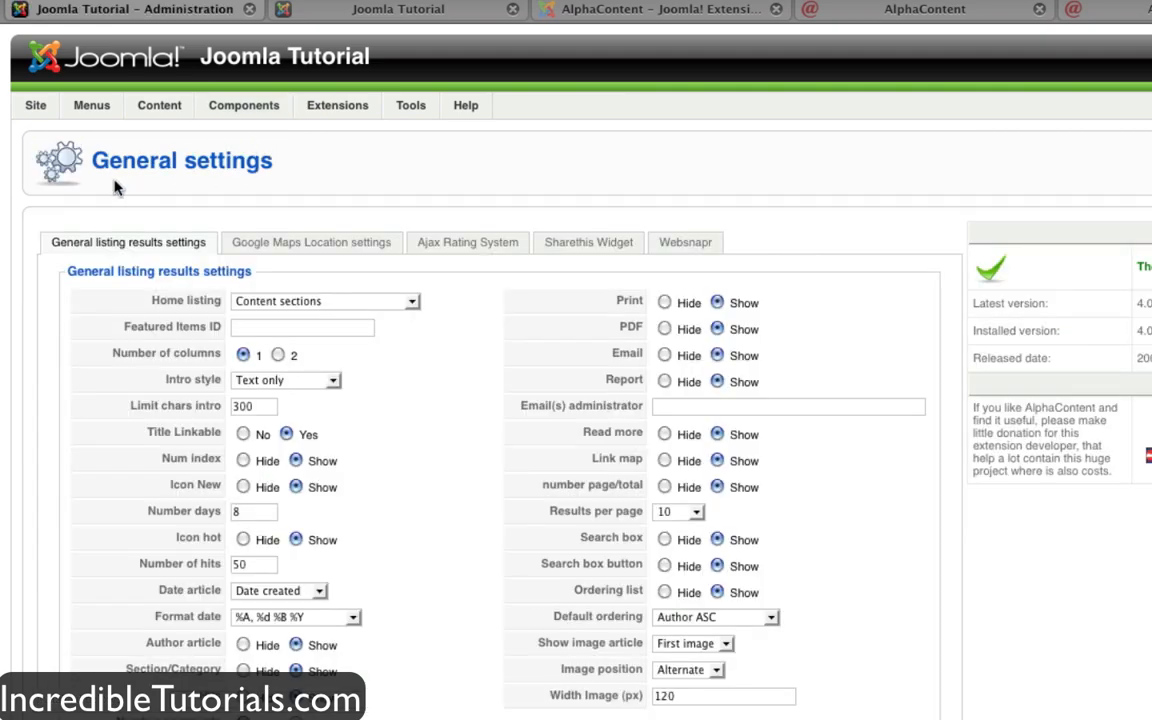
{"action": "scroll", "scroll_direction": "down", "scroll_amount": 3}
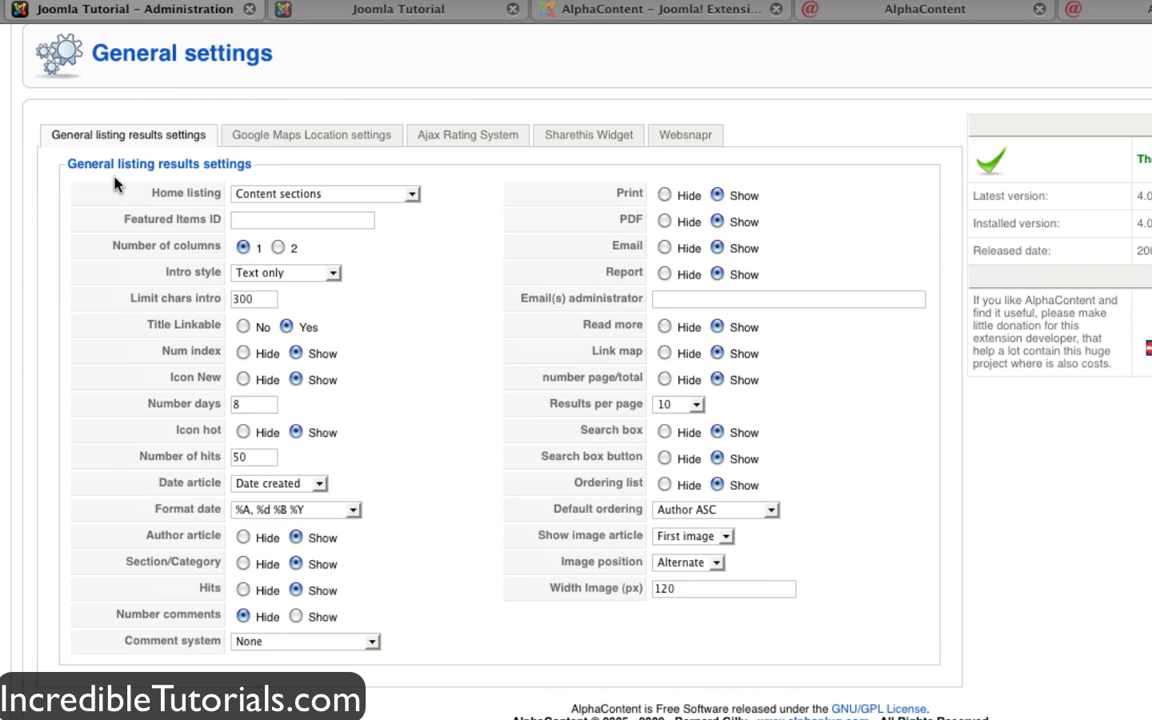
{"action": "scroll", "scroll_direction": "down", "scroll_amount": 3}
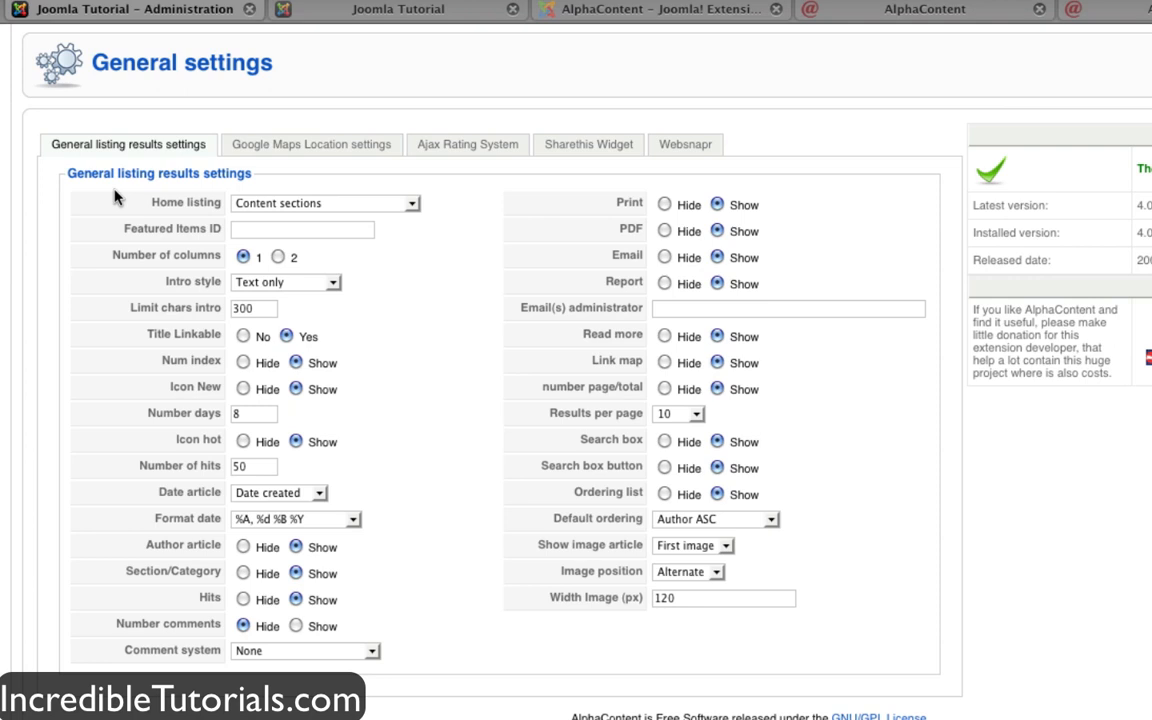
{"action": "mouse_move", "coordinate": [127, 194]}
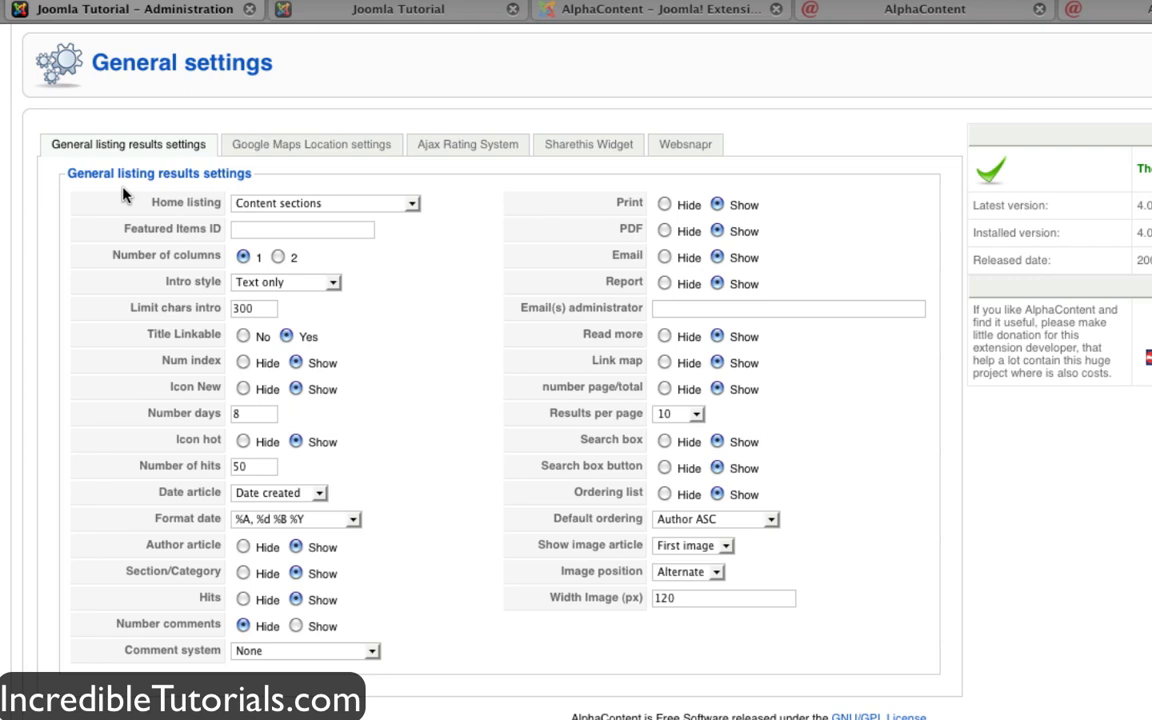
{"action": "mouse_move", "coordinate": [105, 265]}
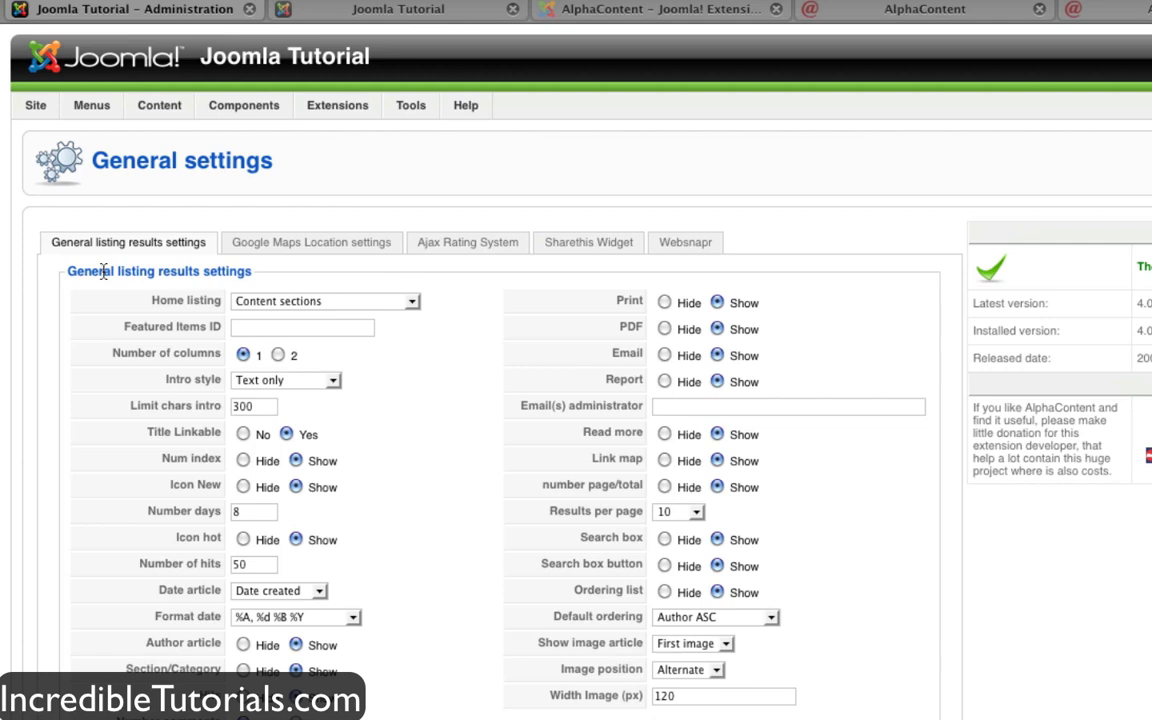
{"action": "mouse_move", "coordinate": [647, 130]}
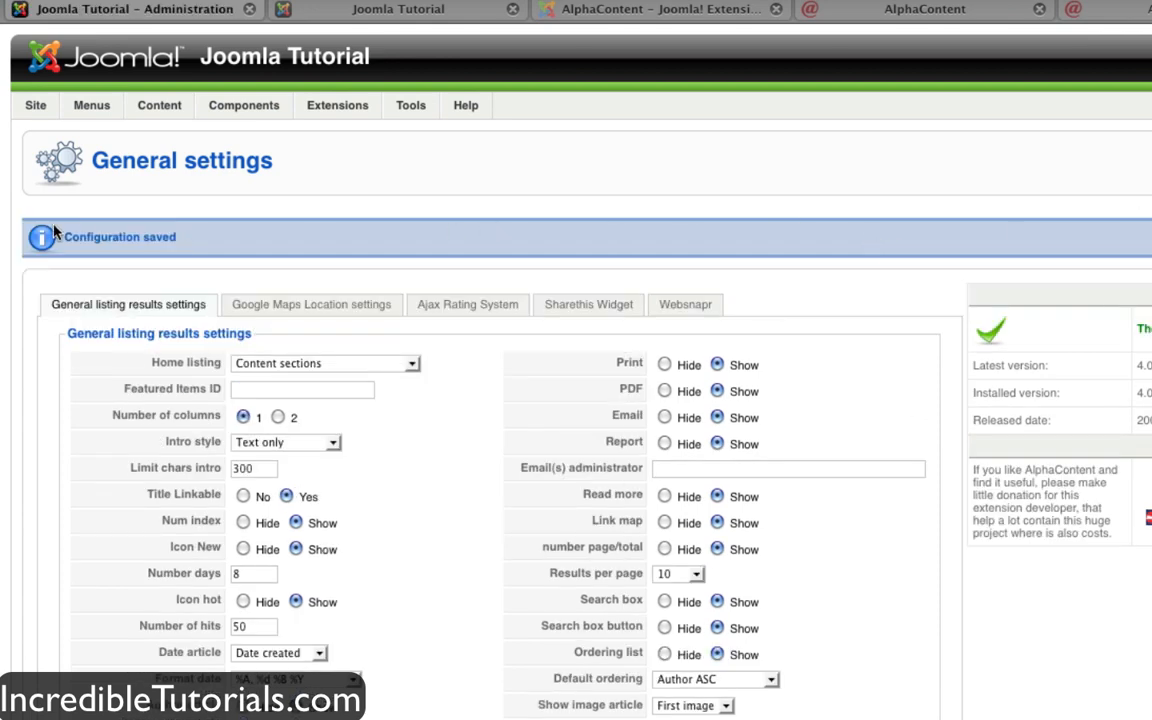
{"action": "left_click", "coordinate": [91, 105]}
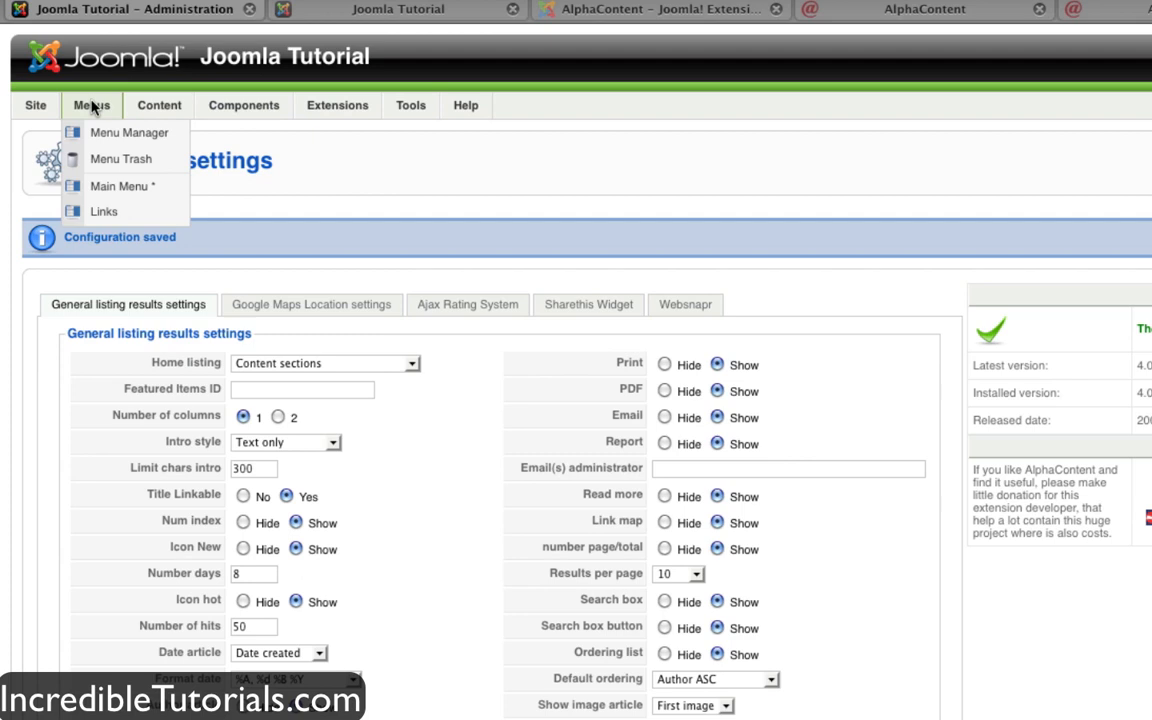
{"action": "mouse_move", "coordinate": [120, 186]}
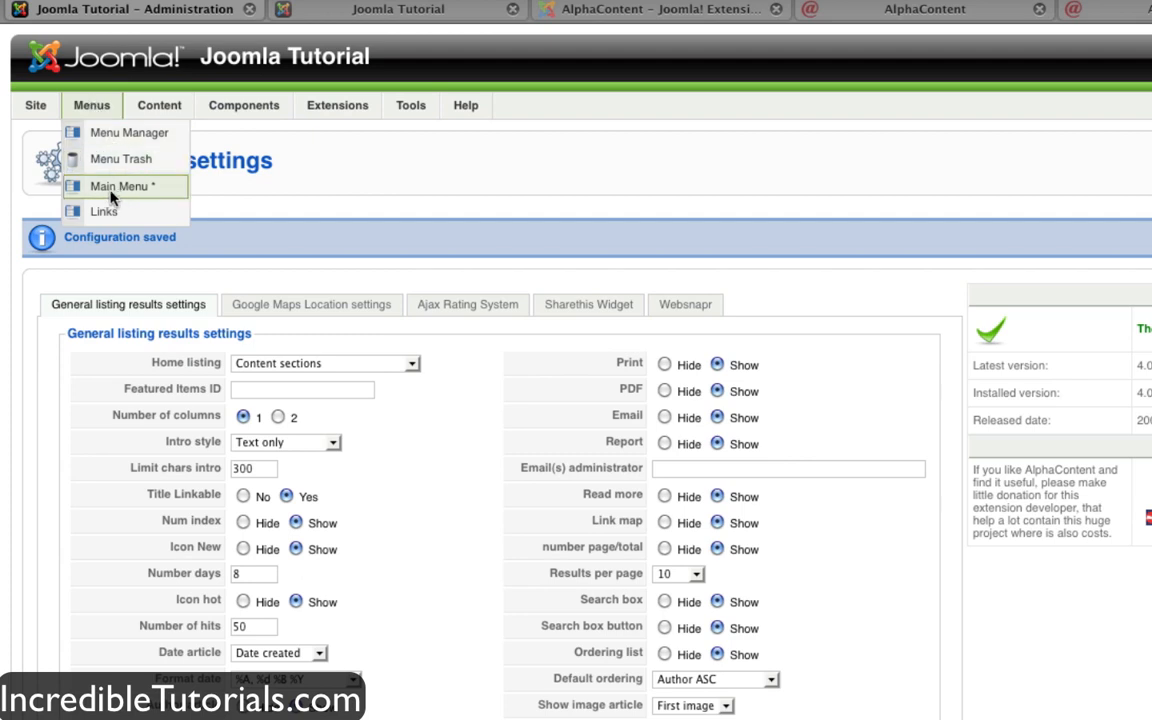
- Open Menus > Main Menu and start editing the News item
{"action": "left_click", "coordinate": [120, 186]}
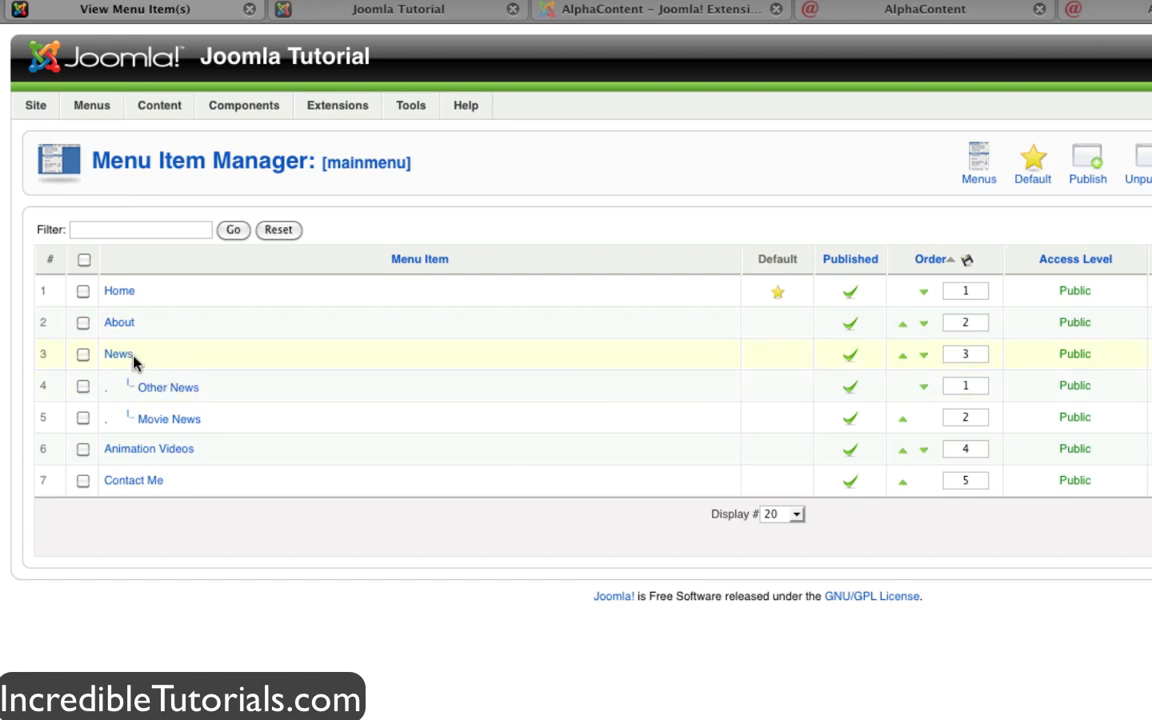
{"action": "mouse_move", "coordinate": [118, 354]}
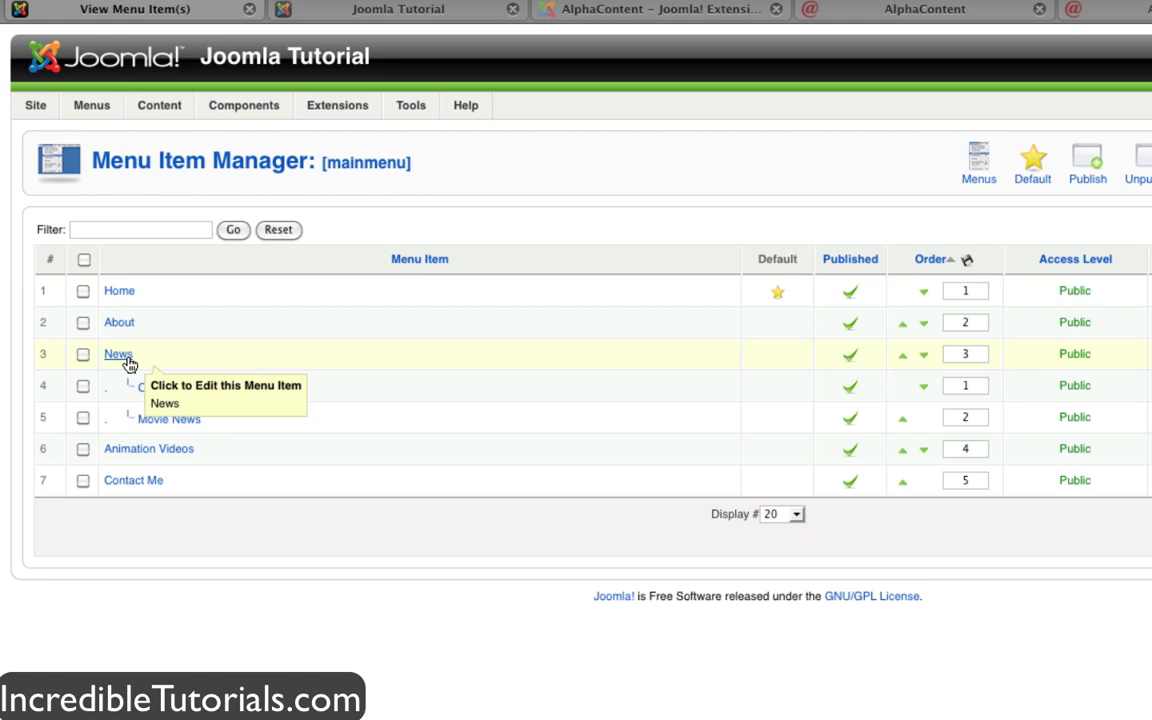
{"action": "left_click", "coordinate": [118, 354]}
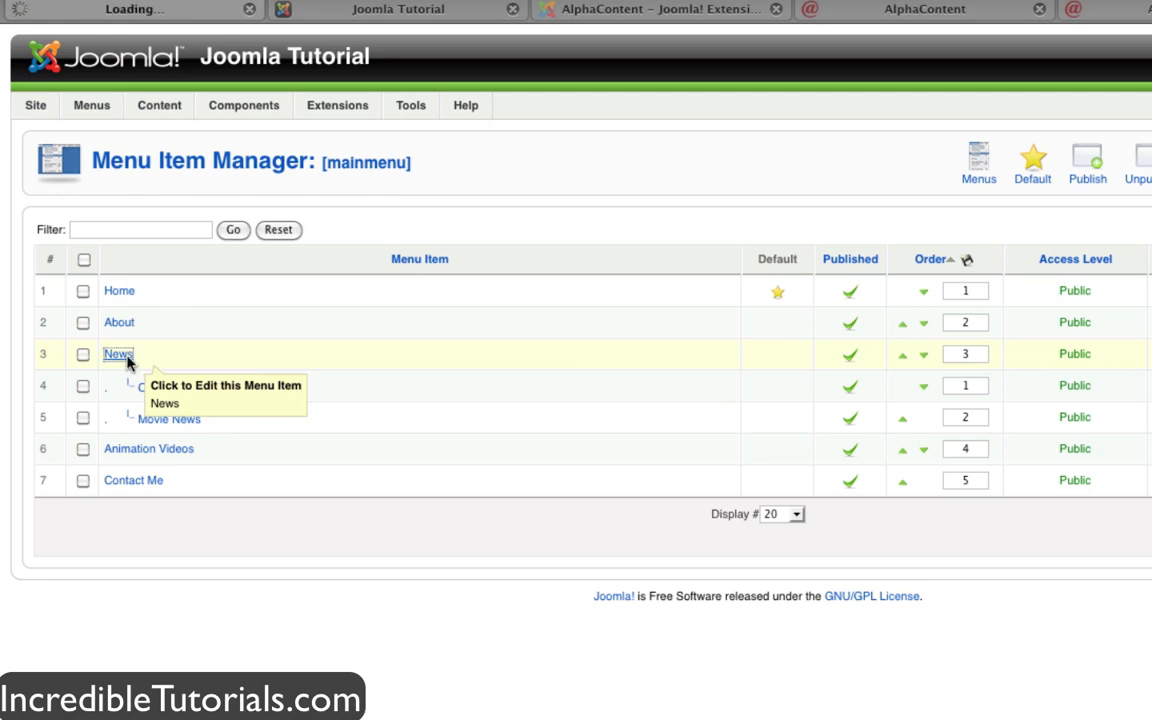
- Switch the News menu item type to AlphaContent > Directory layout
{"action": "left_click", "coordinate": [118, 354]}
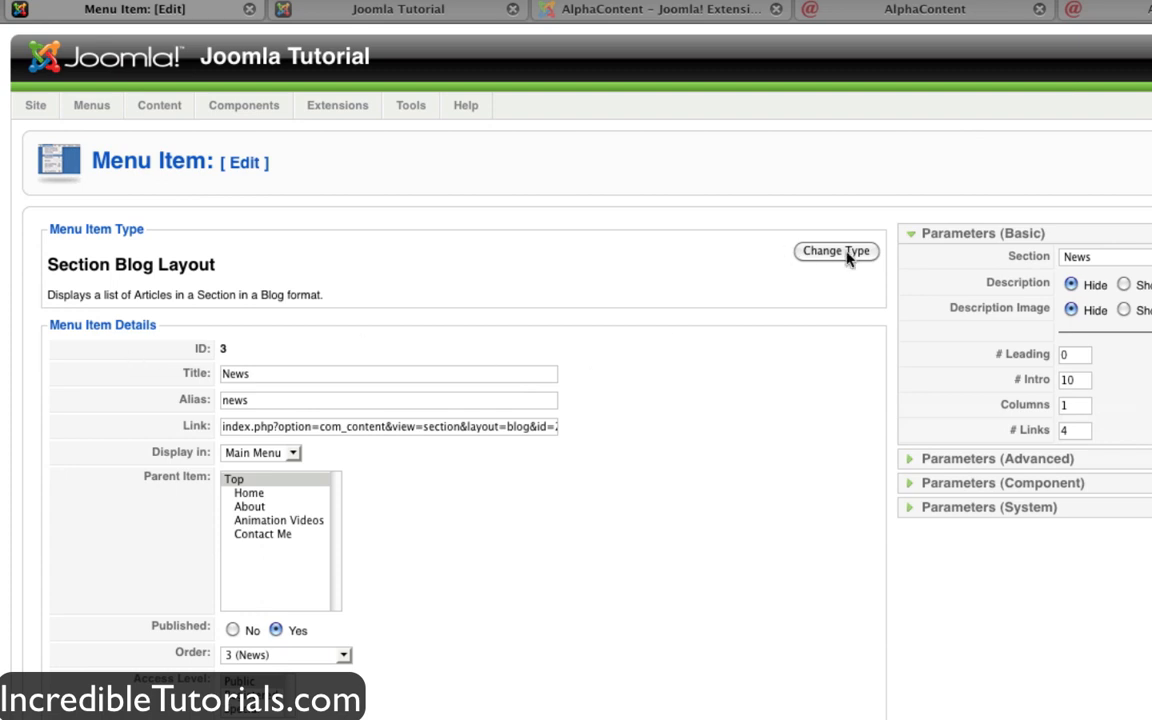
{"action": "left_click", "coordinate": [836, 251]}
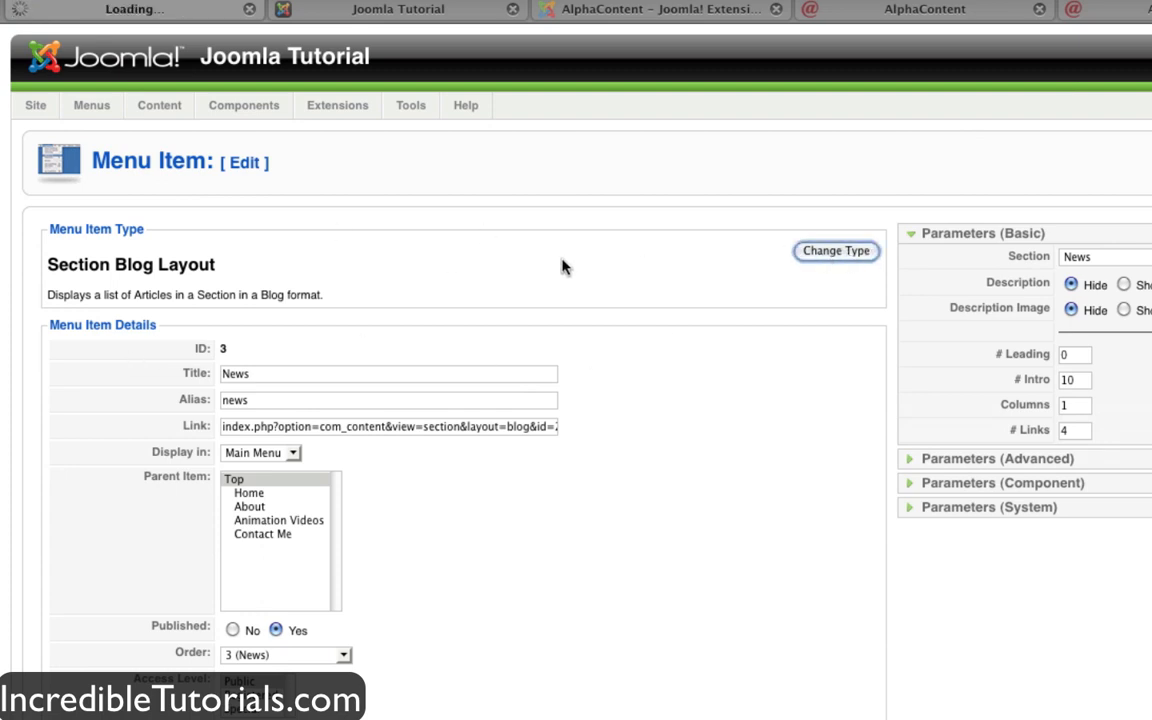
{"action": "left_click", "coordinate": [836, 251]}
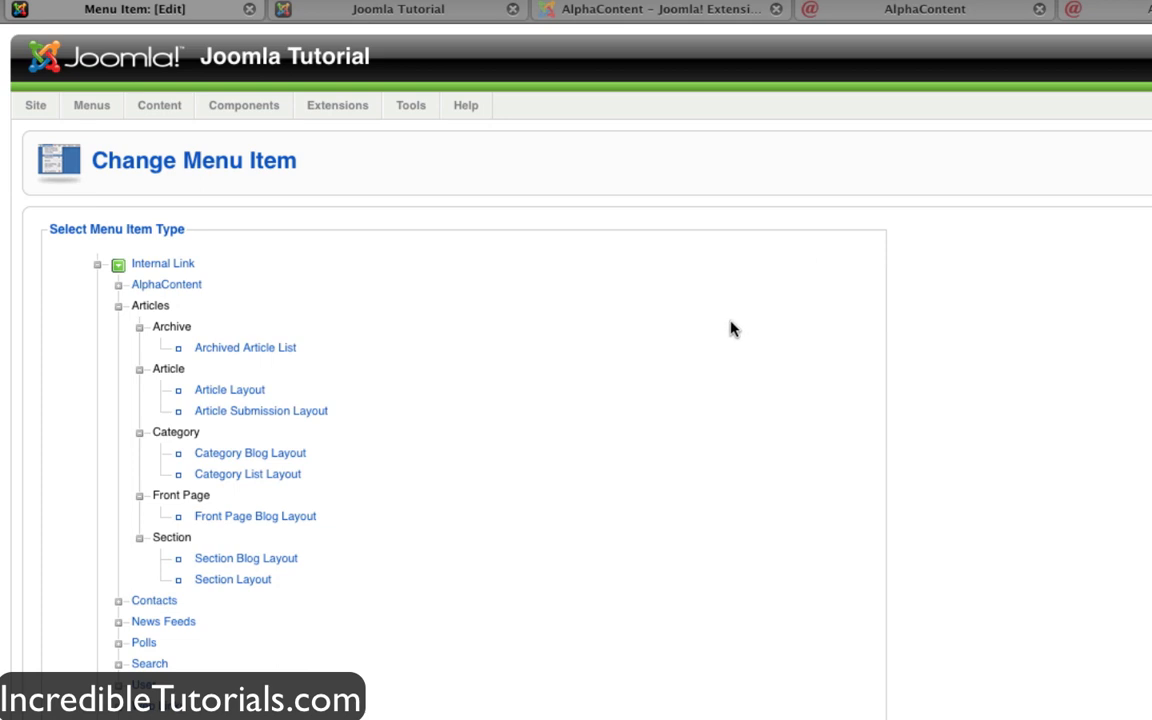
{"action": "scroll", "scroll_direction": "down", "scroll_amount": 3}
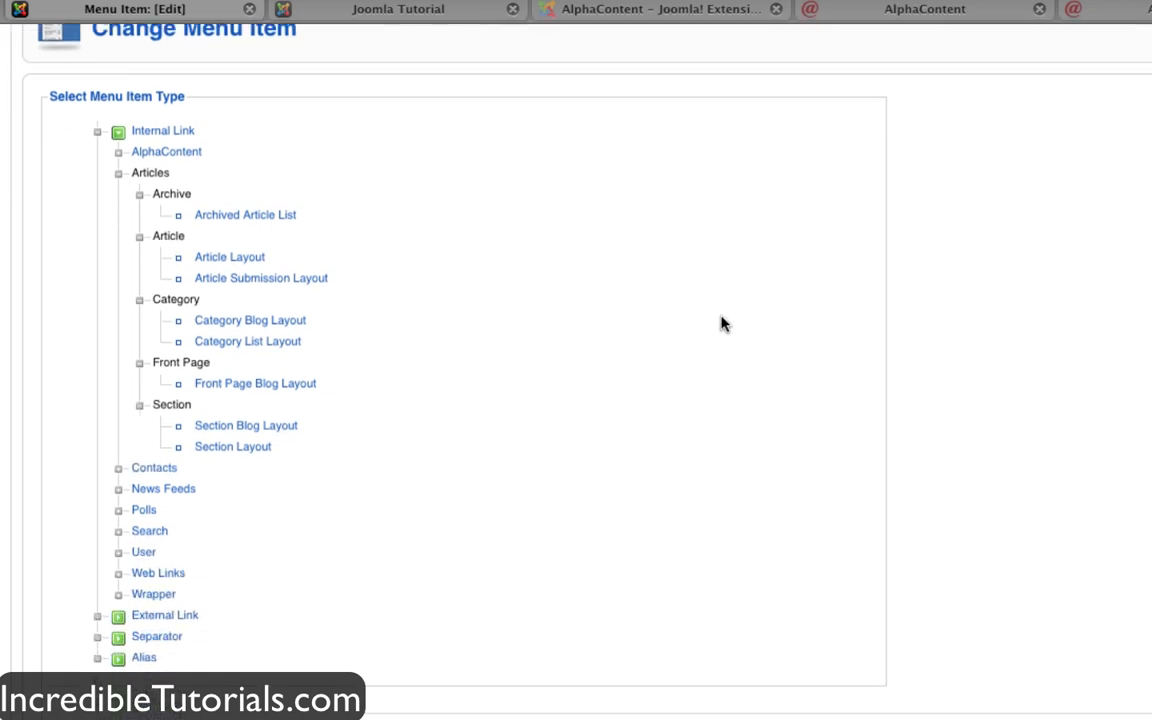
{"action": "mouse_move", "coordinate": [363, 135]}
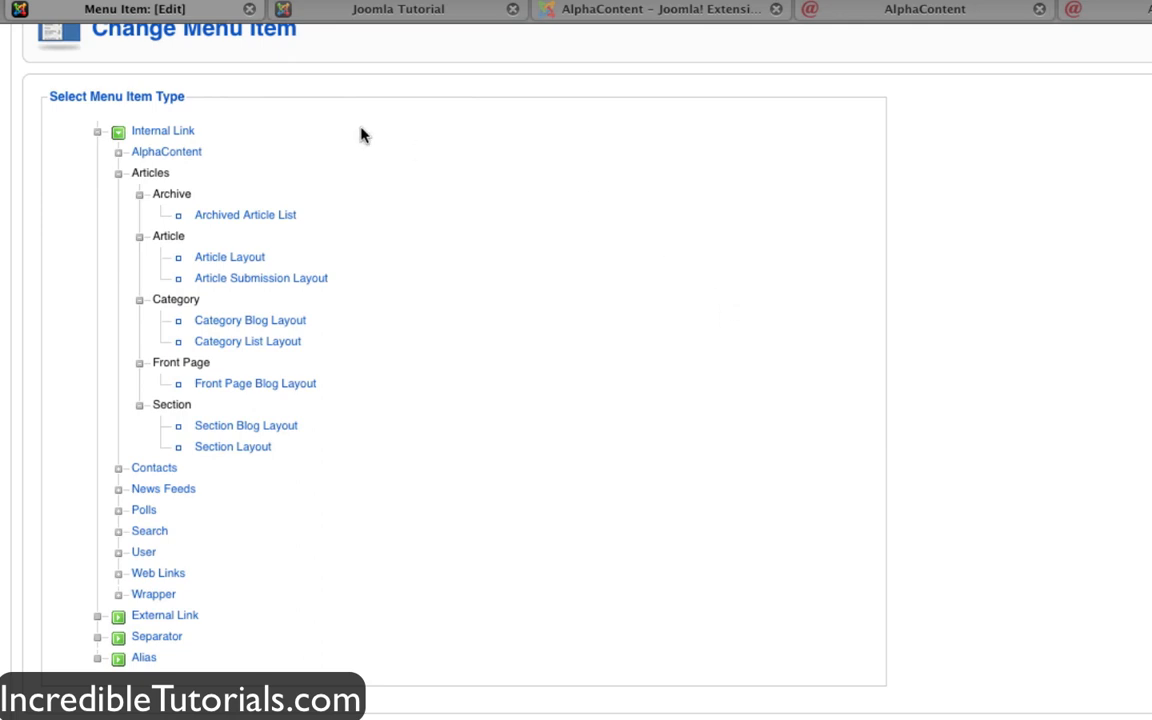
{"action": "mouse_move", "coordinate": [210, 158]}
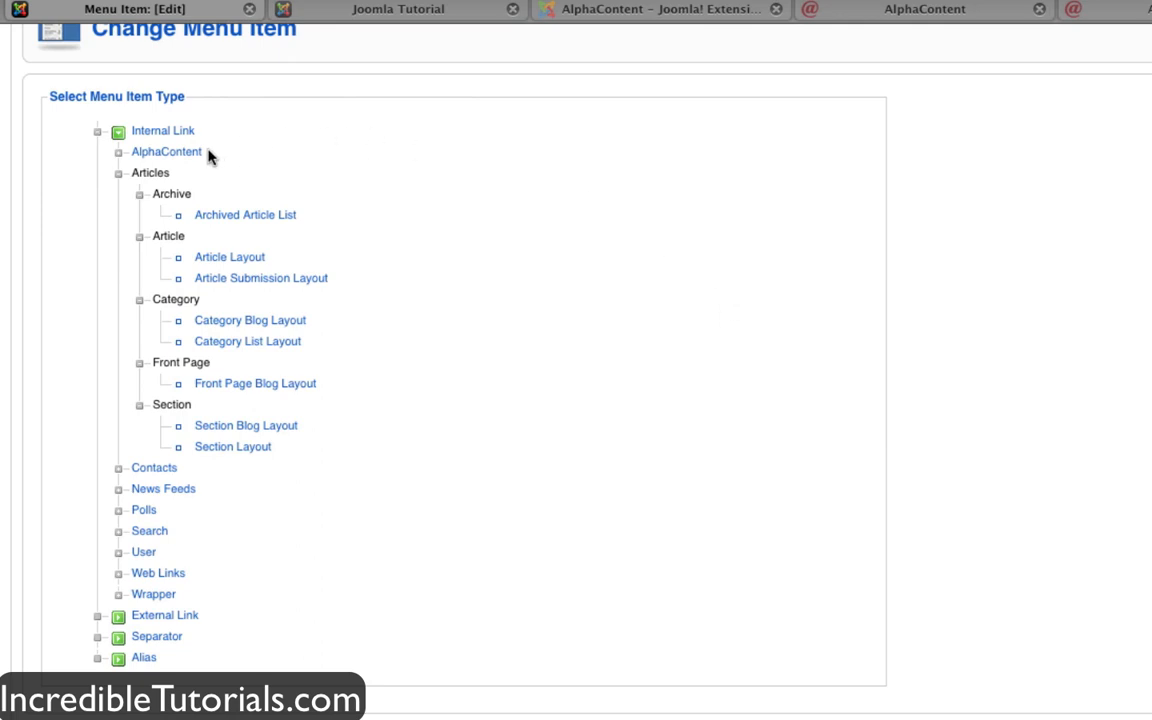
{"action": "mouse_move", "coordinate": [166, 152]}
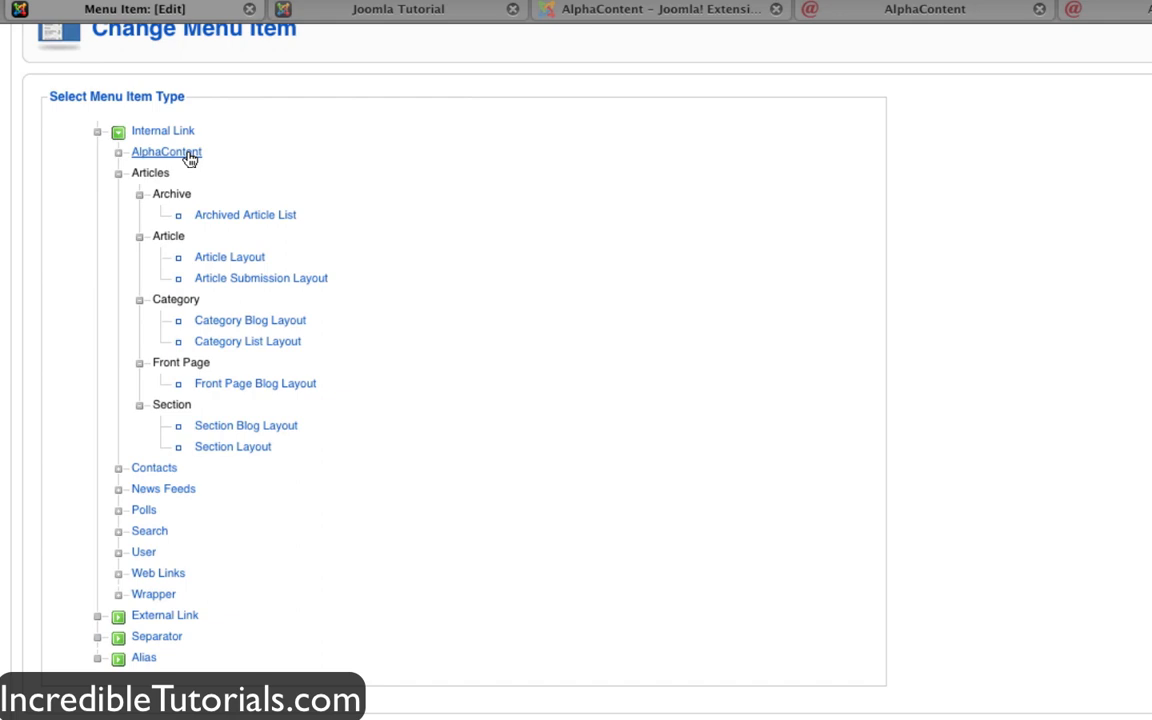
{"action": "left_click", "coordinate": [166, 152]}
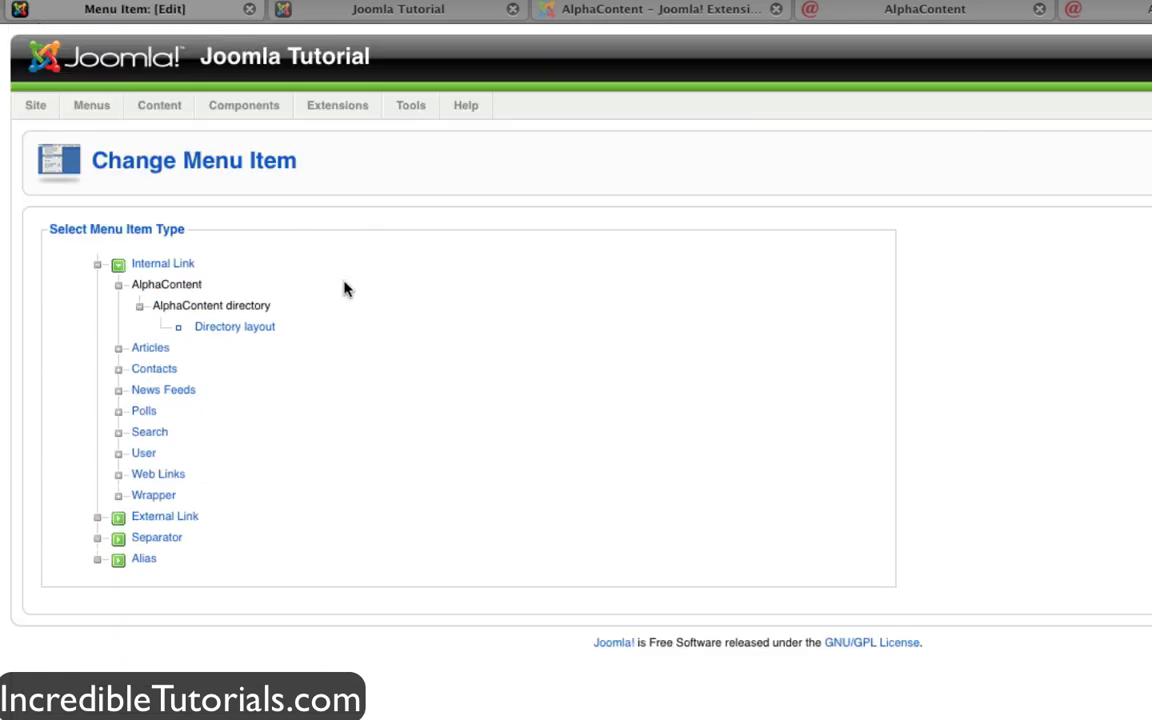
{"action": "left_click", "coordinate": [234, 326]}
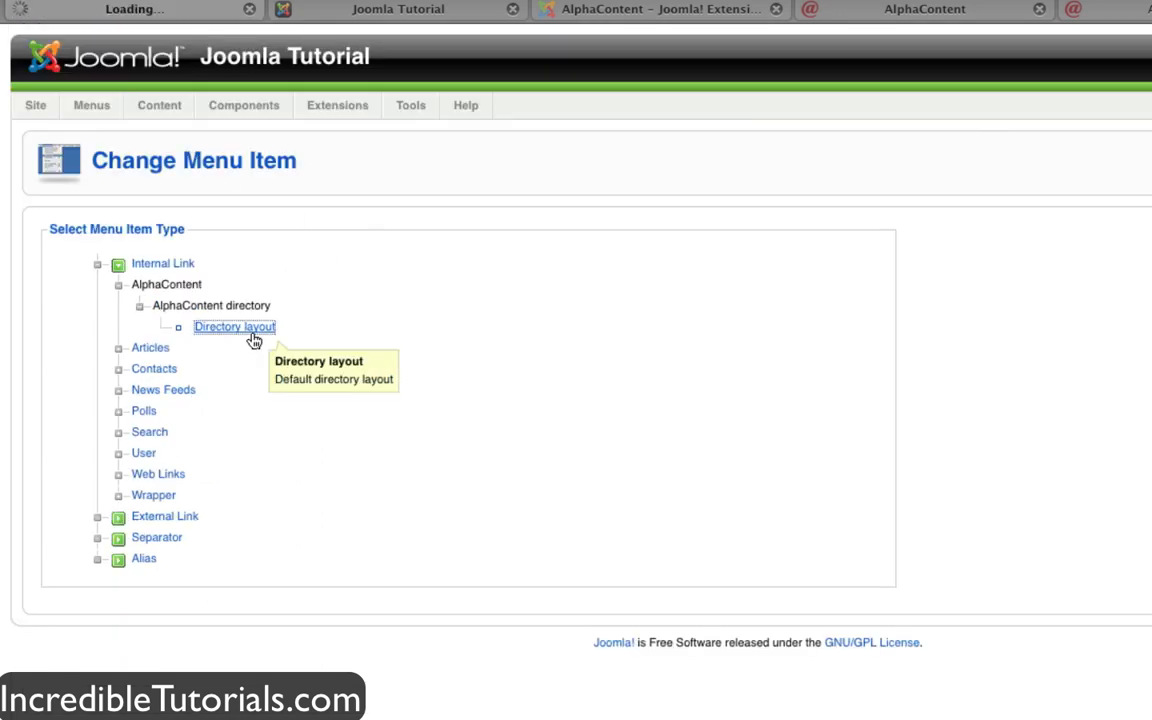
{"action": "left_click", "coordinate": [234, 327]}
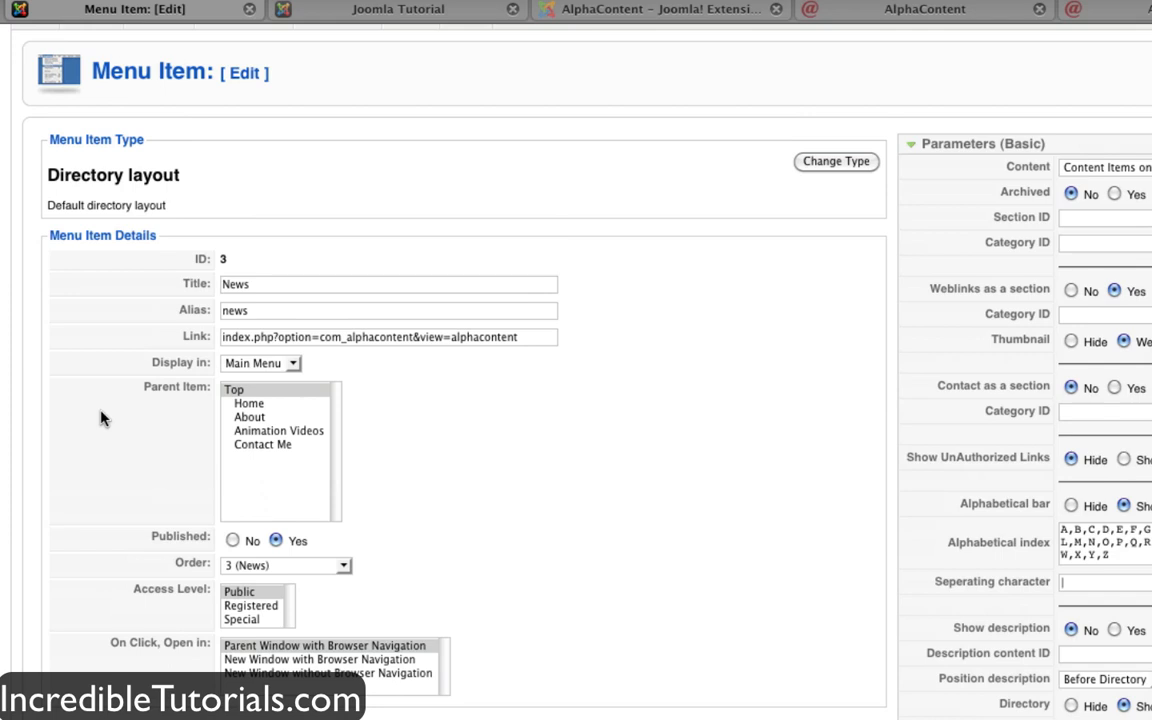
{"action": "scroll", "scroll_direction": "down", "scroll_amount": 3}
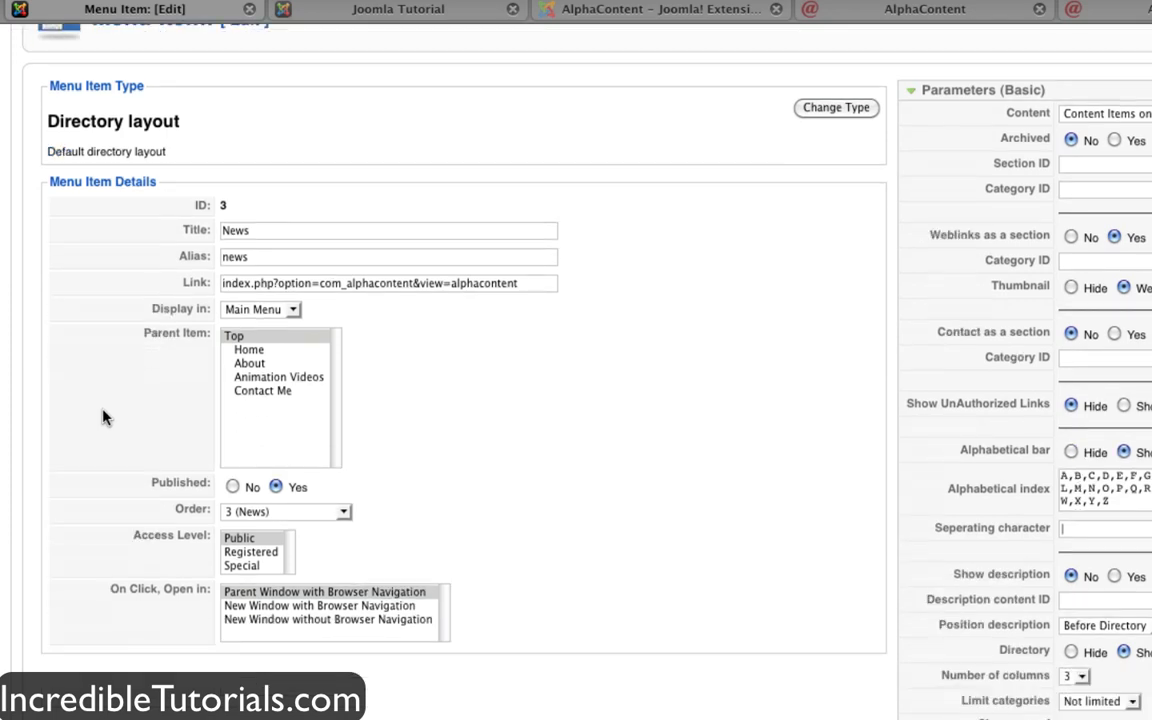
{"action": "scroll", "scroll_direction": "down", "scroll_amount": 3}
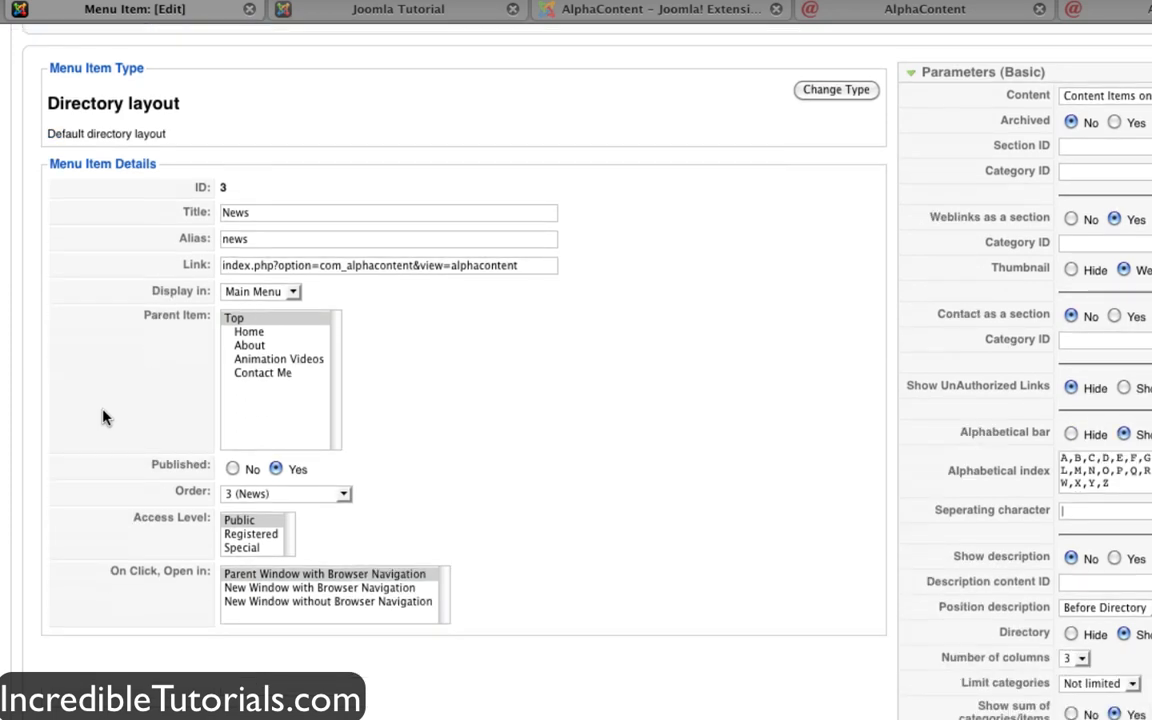
{"action": "scroll", "scroll_direction": "down", "scroll_amount": 3}
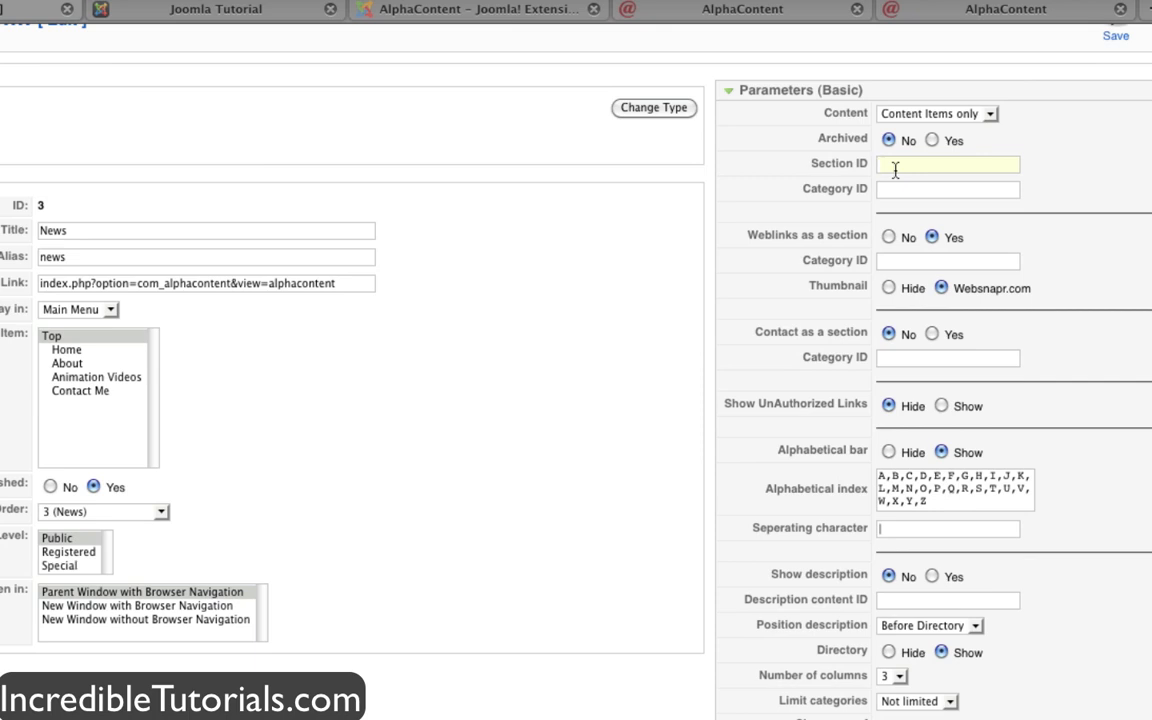
{"action": "left_click", "coordinate": [946, 164]}
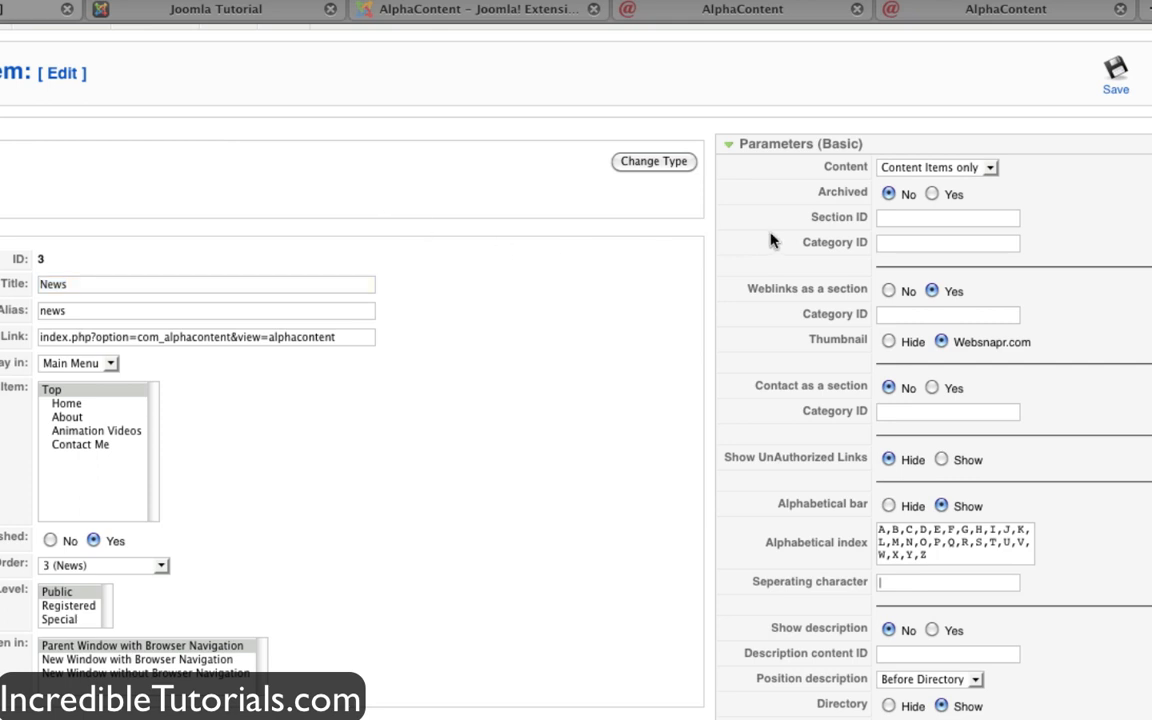
{"action": "left_click", "coordinate": [947, 218]}
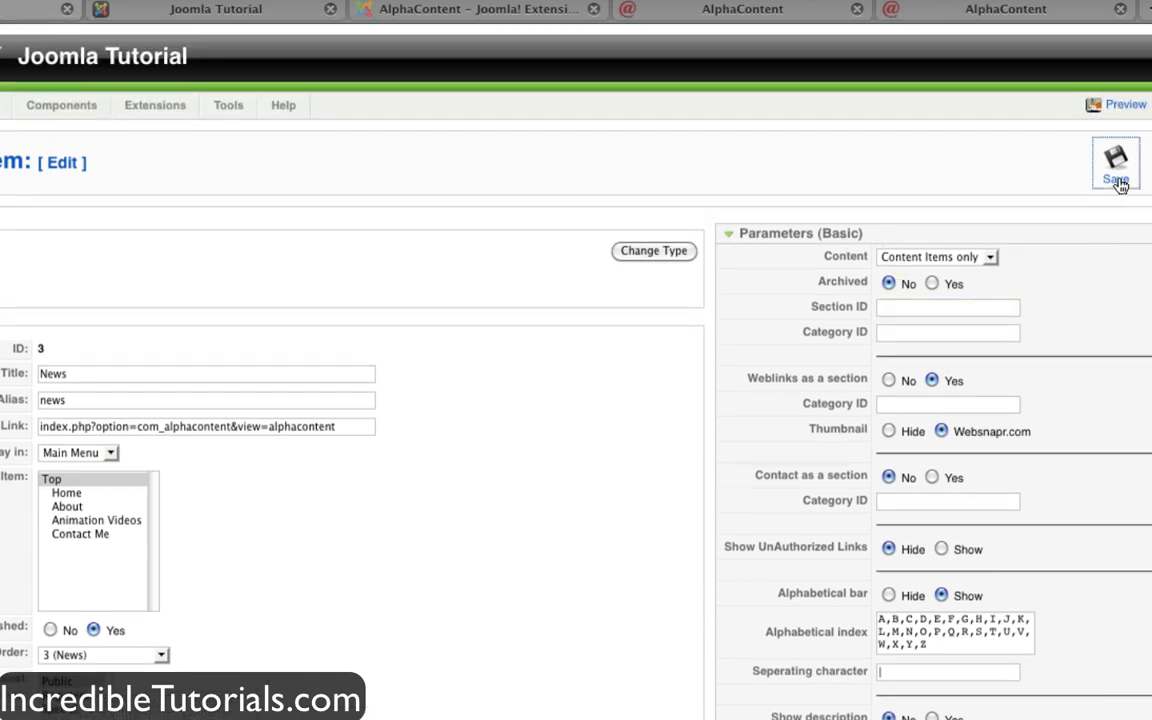
- Save the News item, review the content Sections list, then open Main Menu items
{"action": "left_click", "coordinate": [1115, 163]}
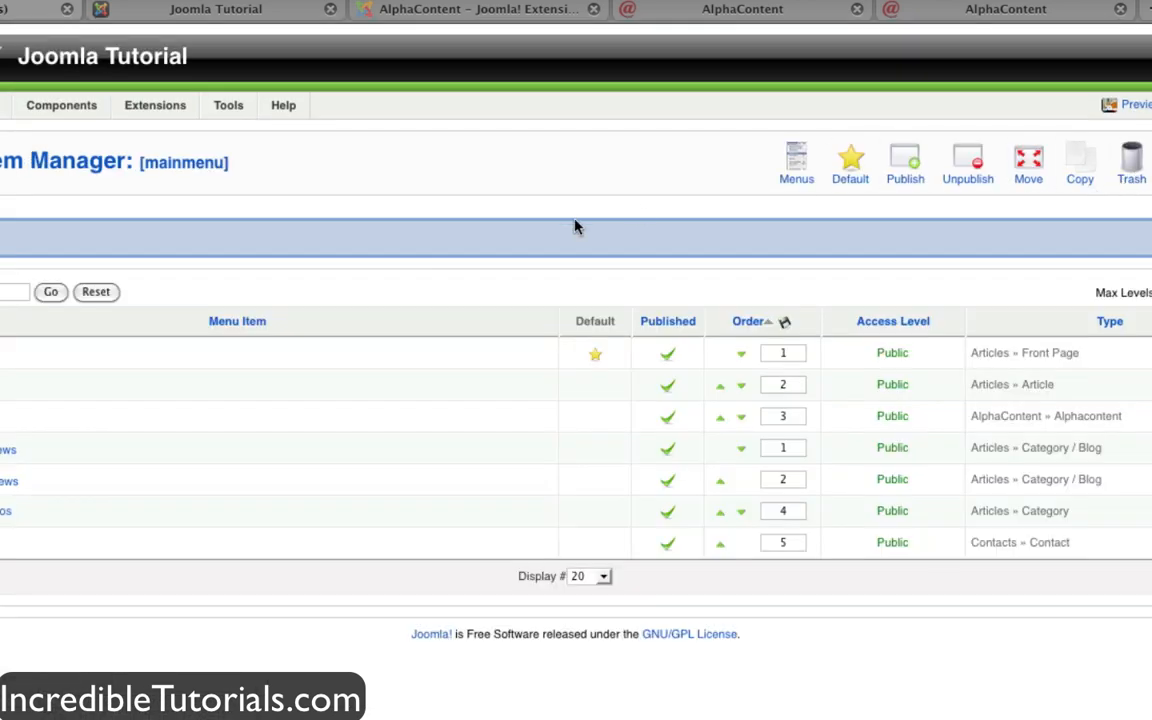
{"action": "left_click", "coordinate": [159, 105]}
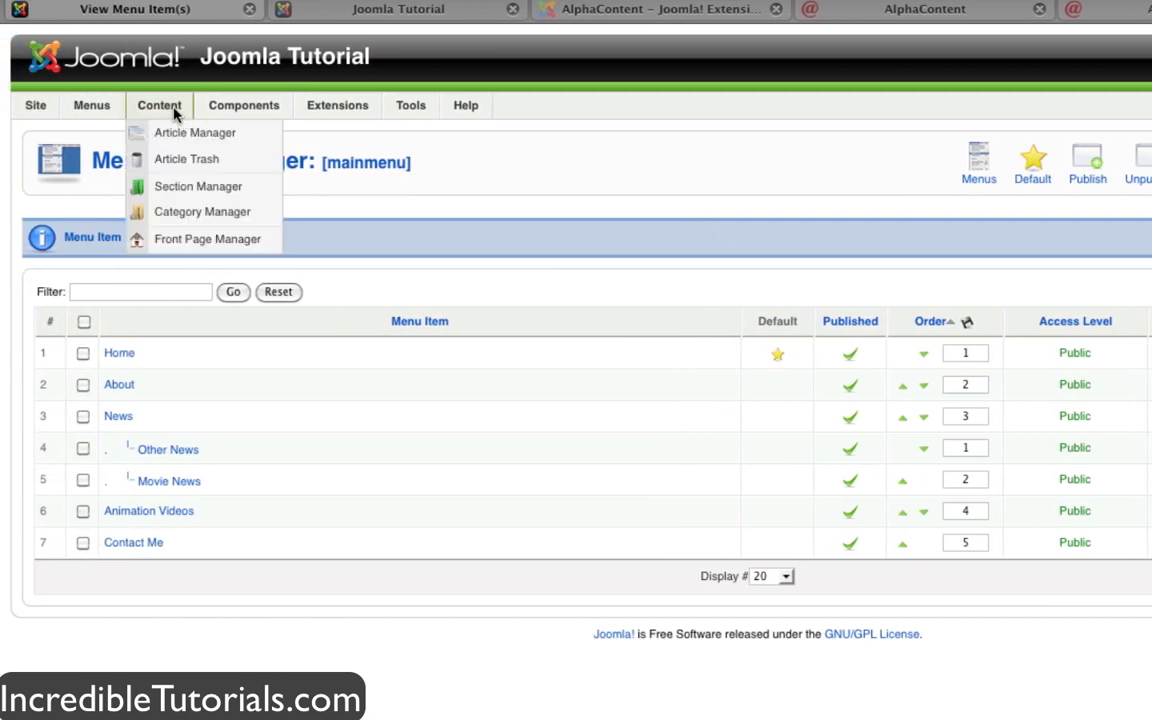
{"action": "mouse_move", "coordinate": [198, 186]}
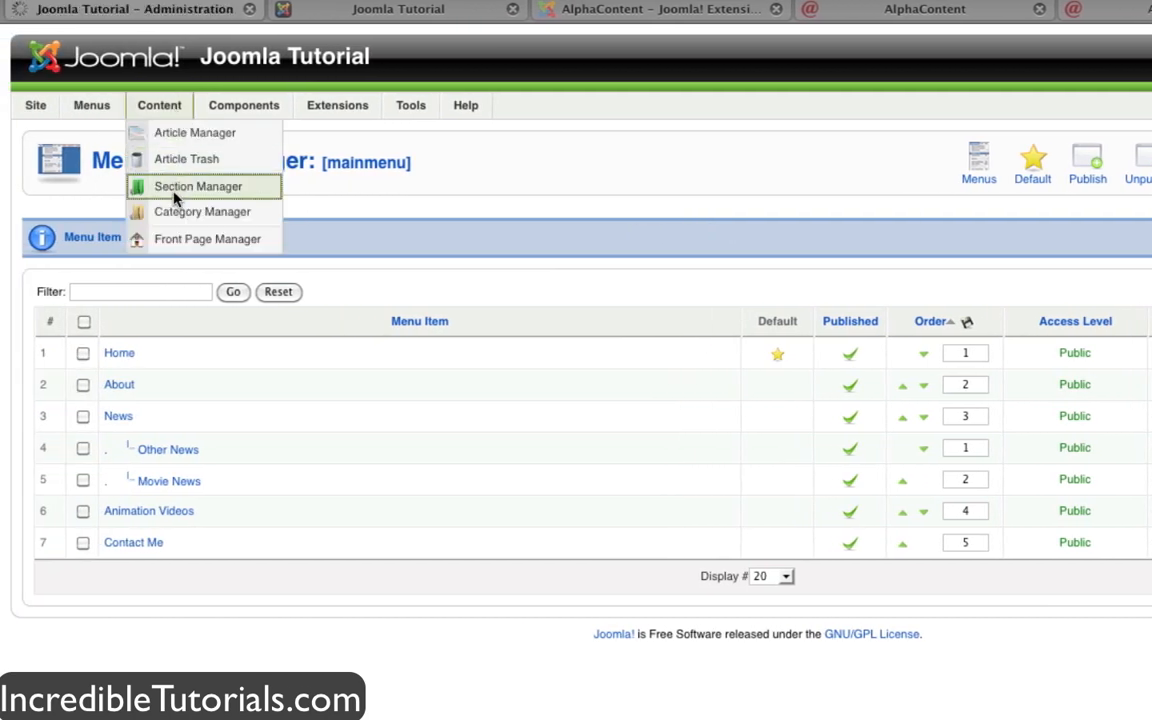
{"action": "left_click", "coordinate": [197, 186]}
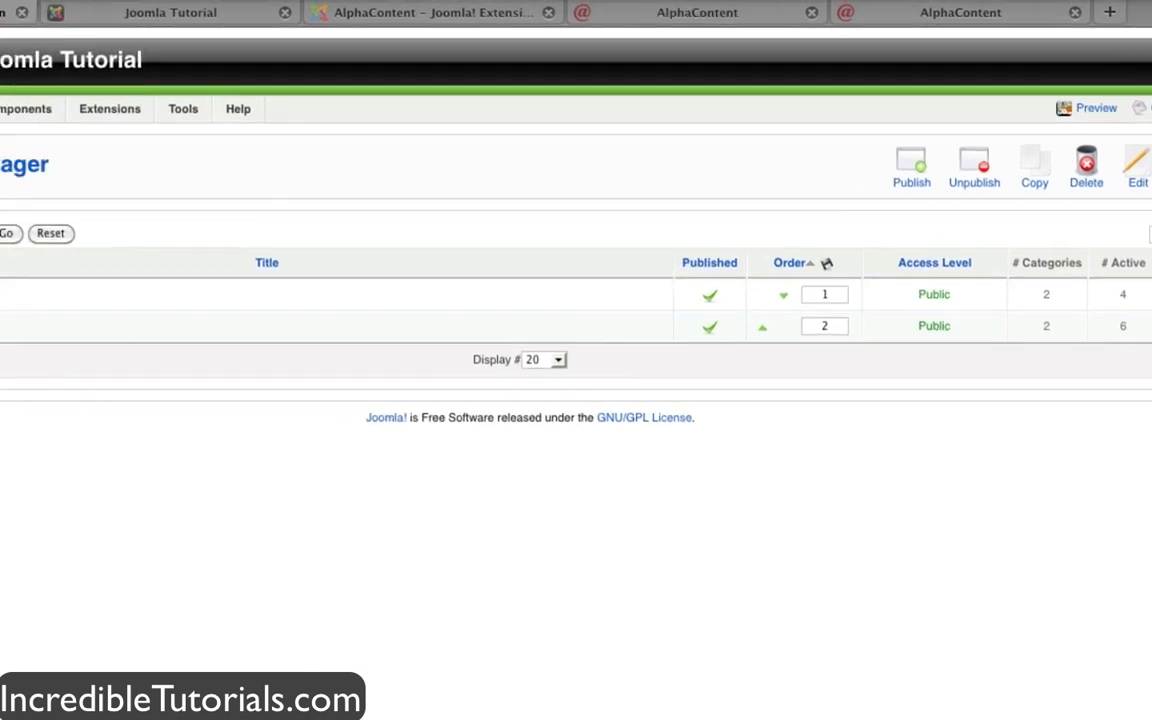
{"action": "left_click", "coordinate": [91, 114]}
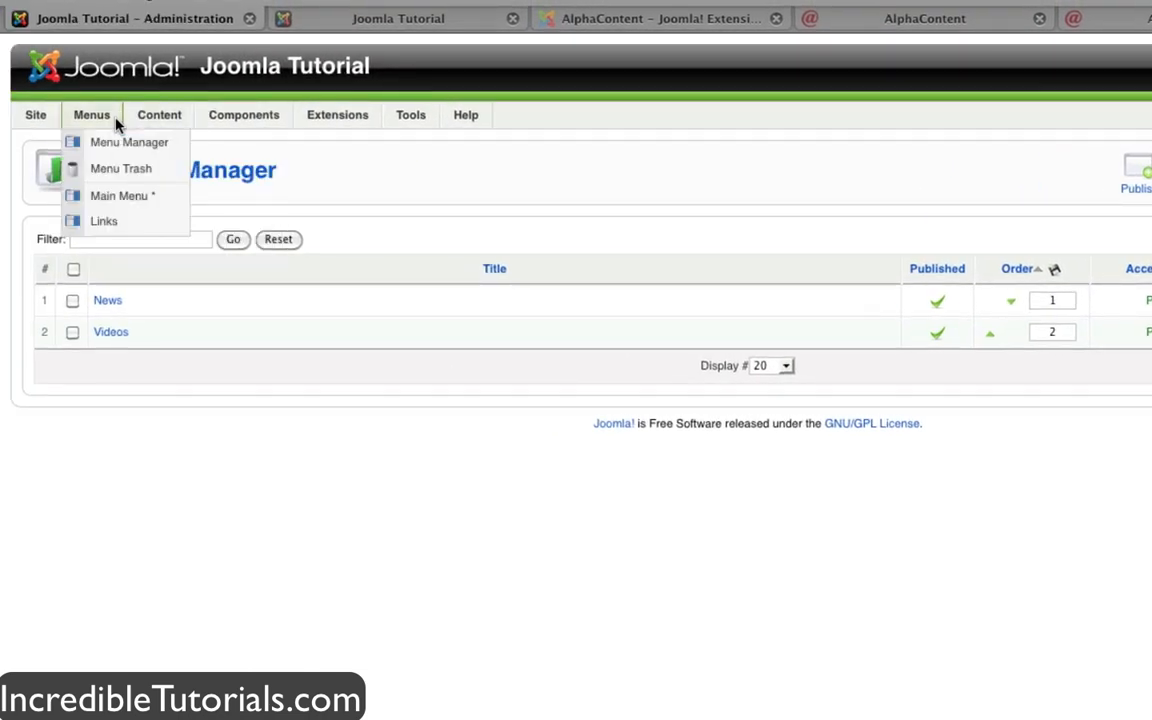
{"action": "left_click", "coordinate": [119, 195]}
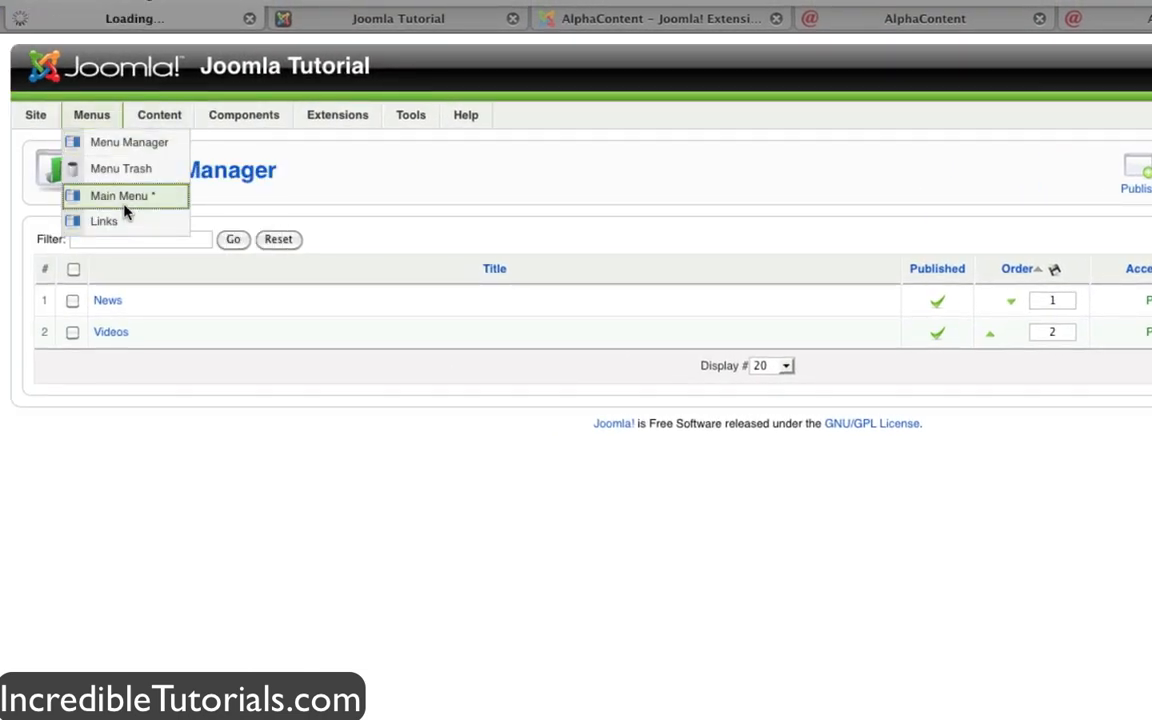
- Set the News menu item's Section ID parameter to 2 and save
{"action": "left_click", "coordinate": [119, 195]}
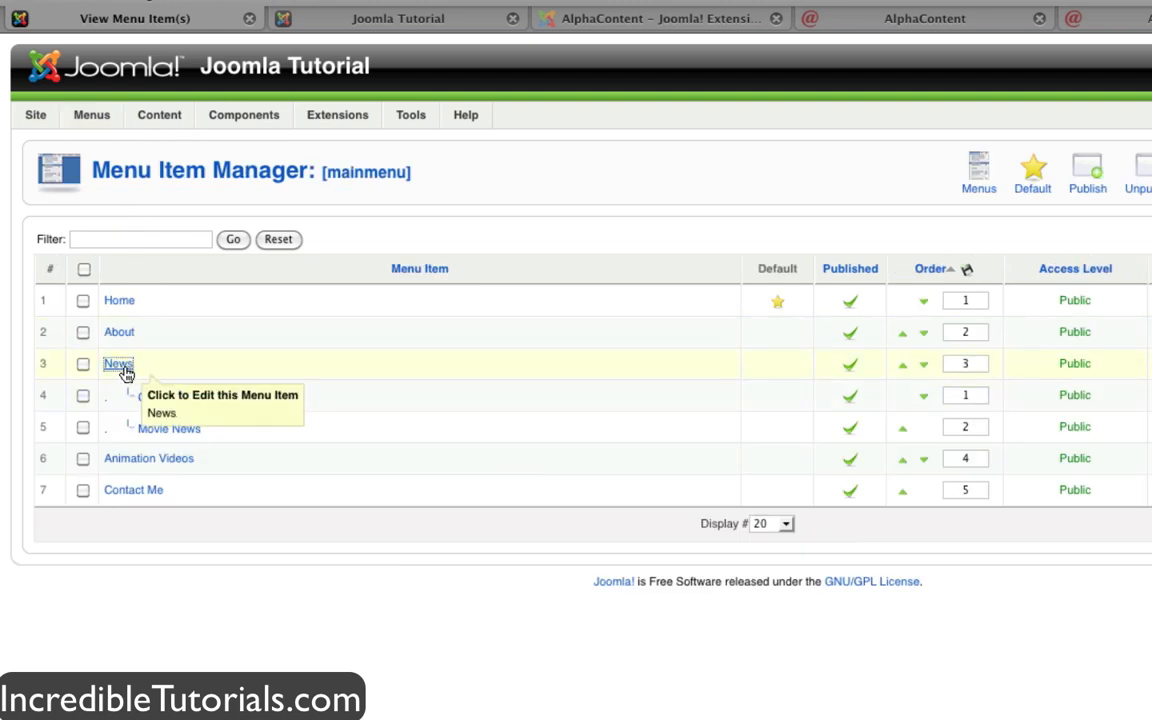
{"action": "left_click", "coordinate": [117, 363]}
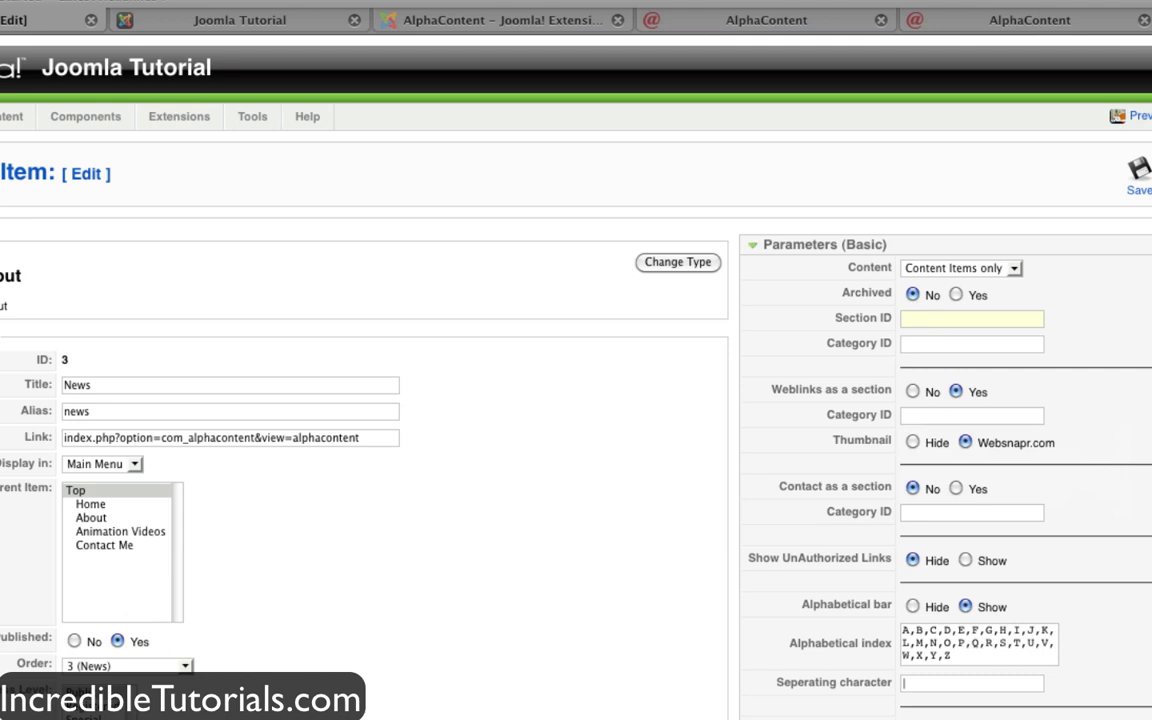
{"action": "type", "text": "2"}
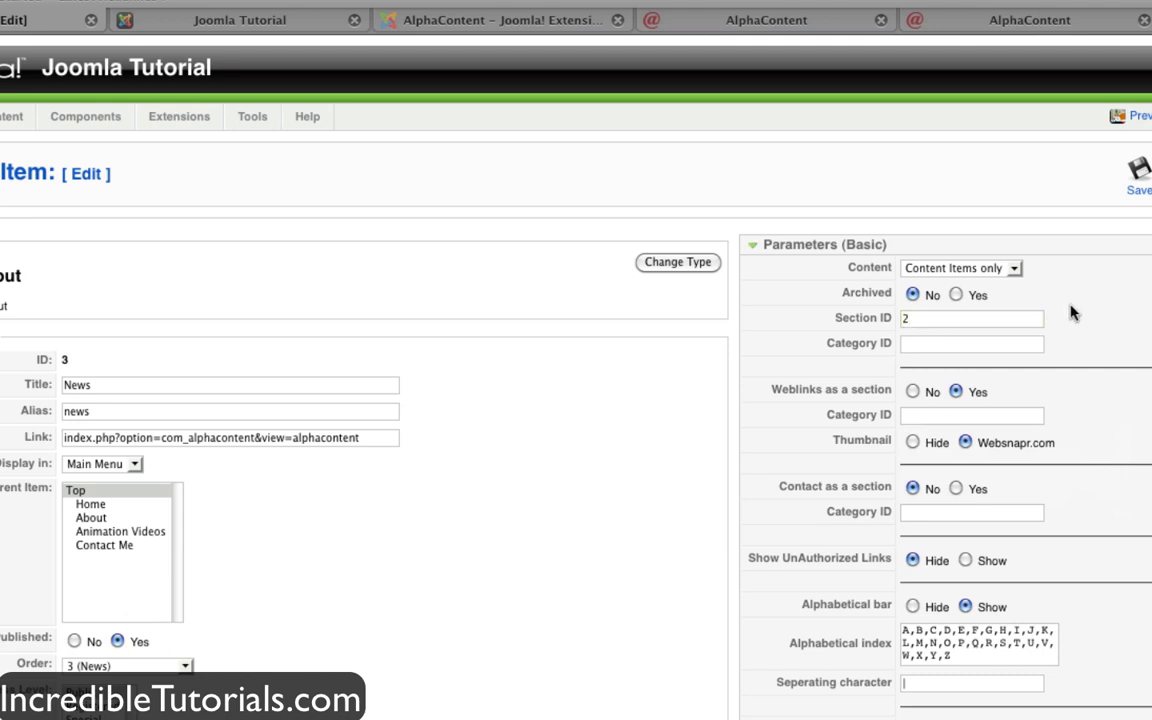
{"action": "scroll", "scroll_direction": "down", "scroll_amount": 3}
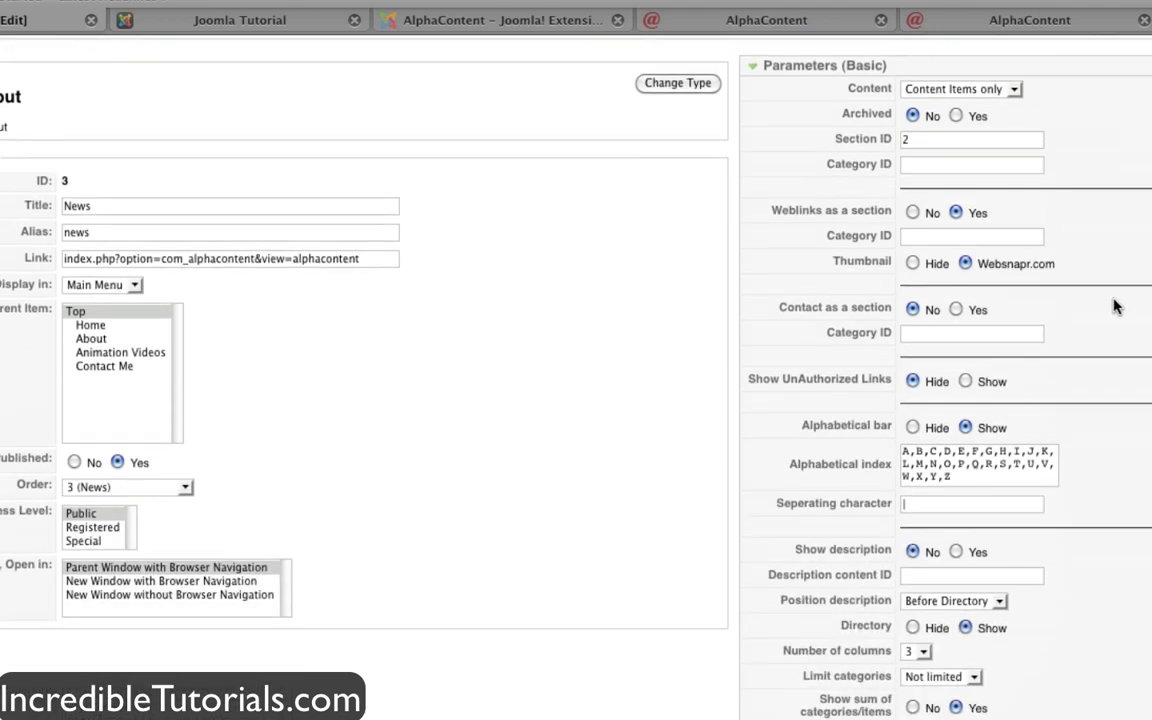
{"action": "scroll", "scroll_direction": "down", "scroll_amount": 3}
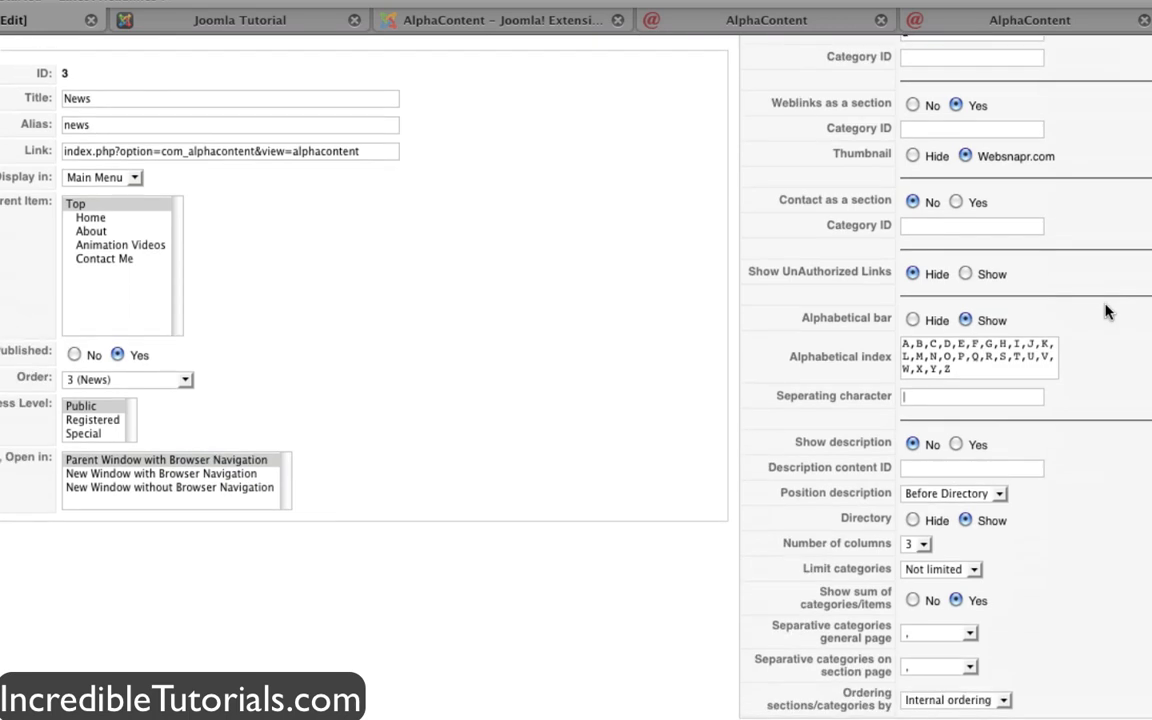
{"action": "scroll", "scroll_direction": "down", "scroll_amount": 3}
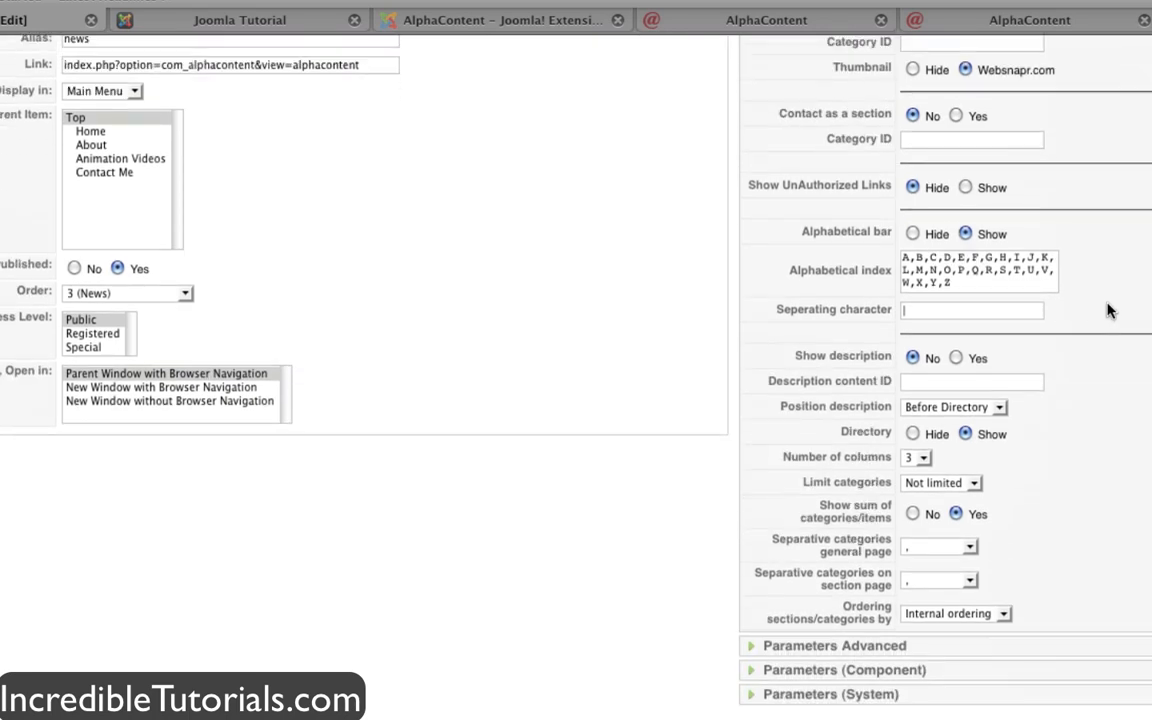
{"action": "mouse_move", "coordinate": [1120, 312]}
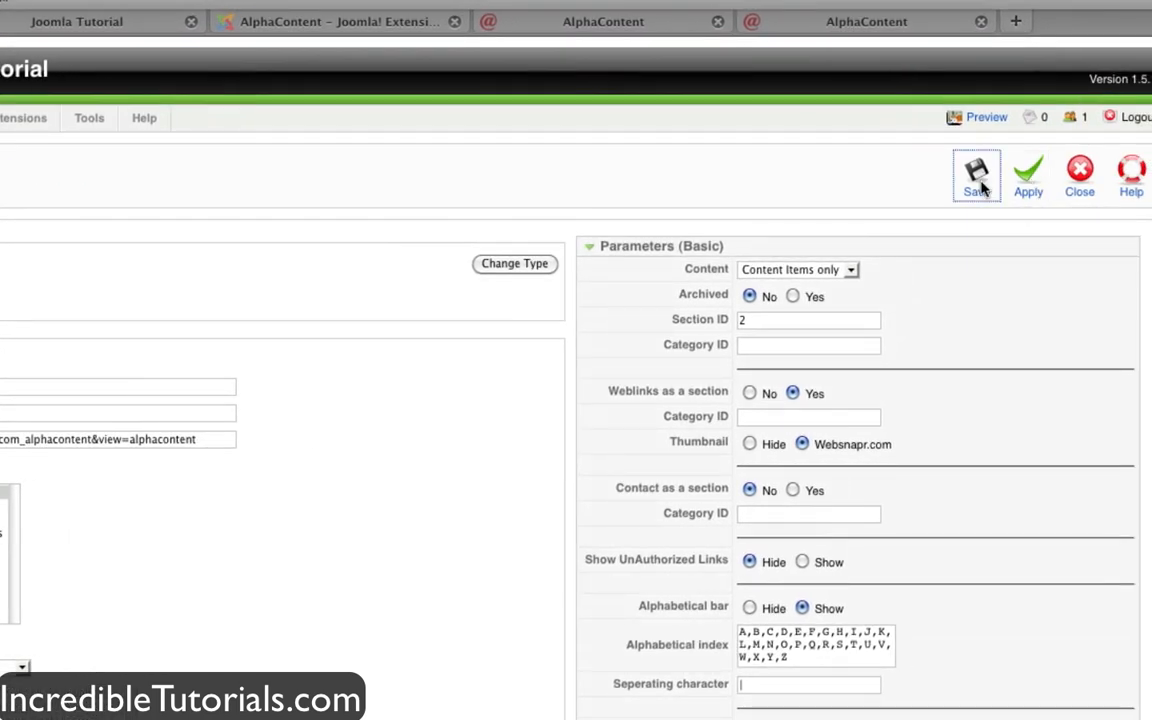
{"action": "left_click", "coordinate": [976, 175]}
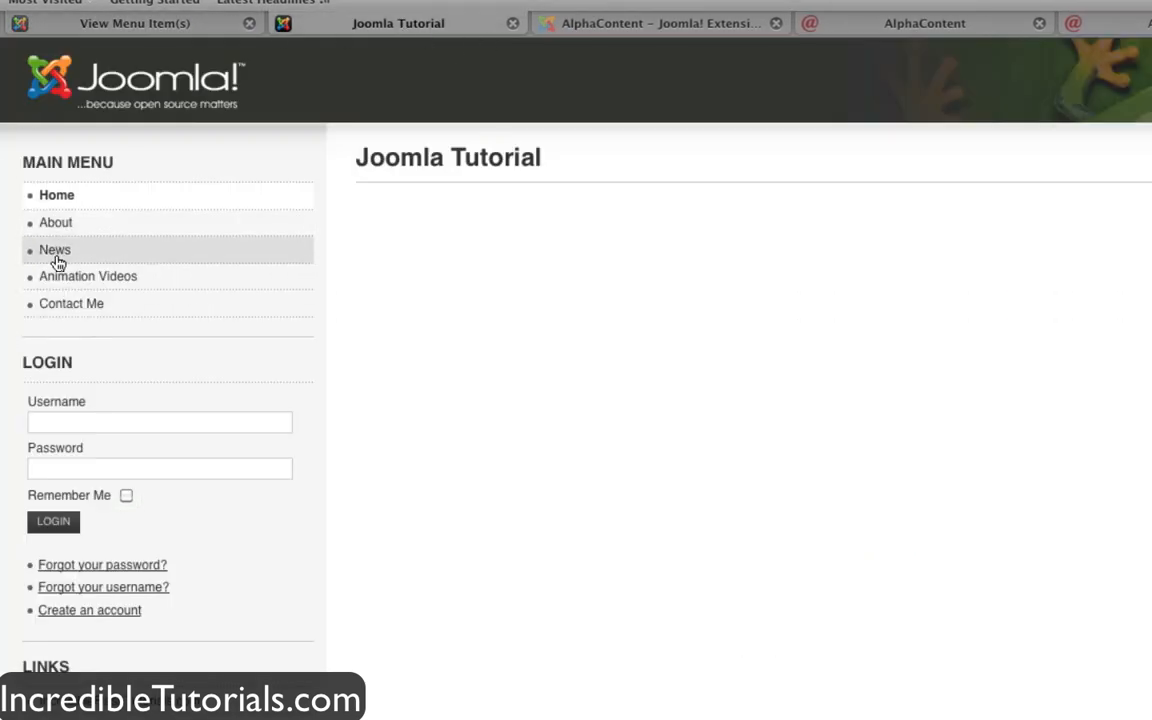
- Browse the site's News directory and Other News pages, scrolling the four-article listing
{"action": "left_click", "coordinate": [55, 249]}
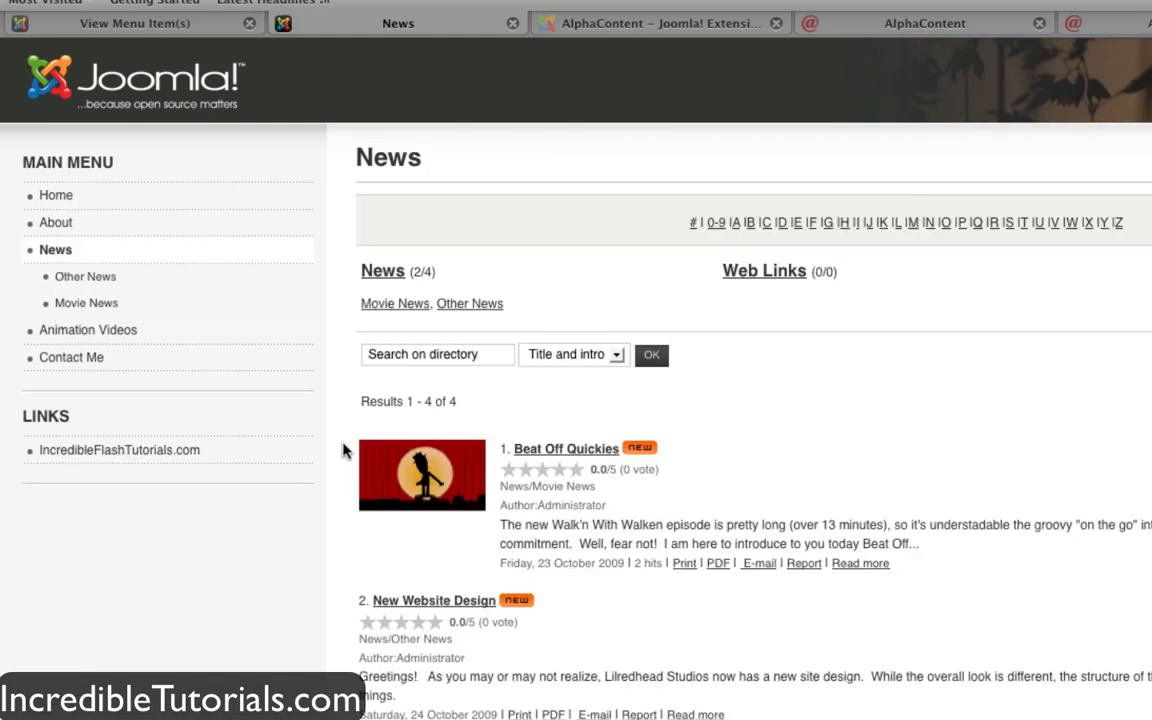
{"action": "scroll", "scroll_direction": "down", "scroll_amount": 3}
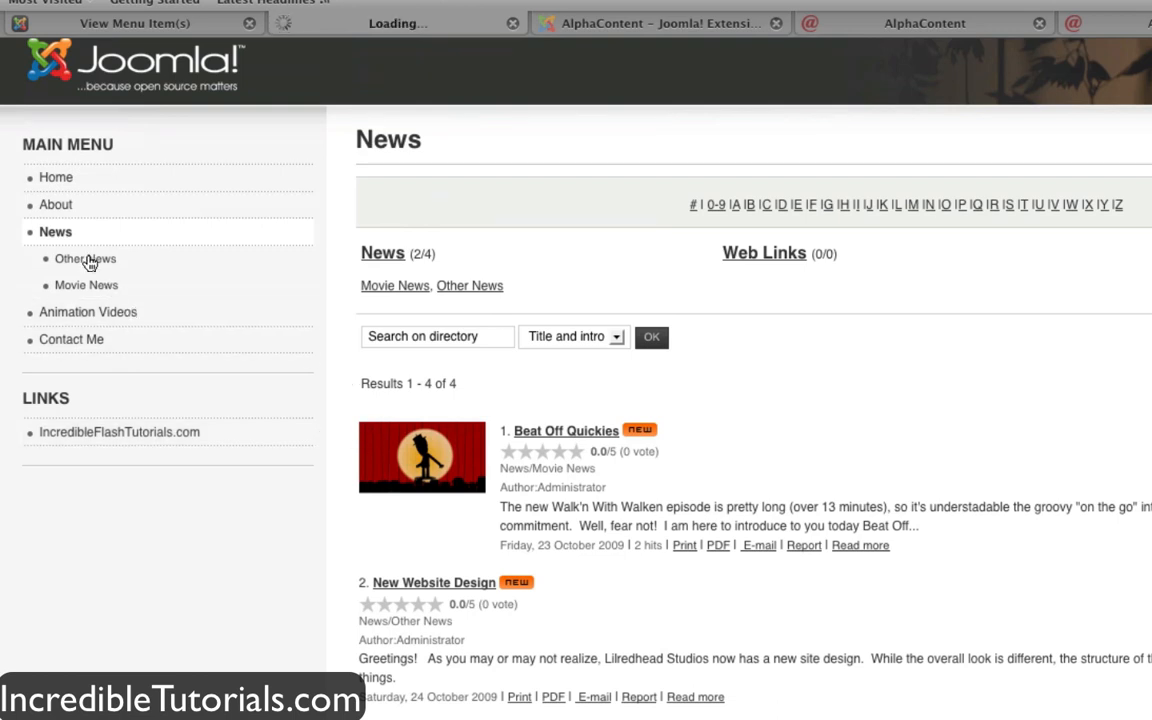
{"action": "left_click", "coordinate": [85, 258]}
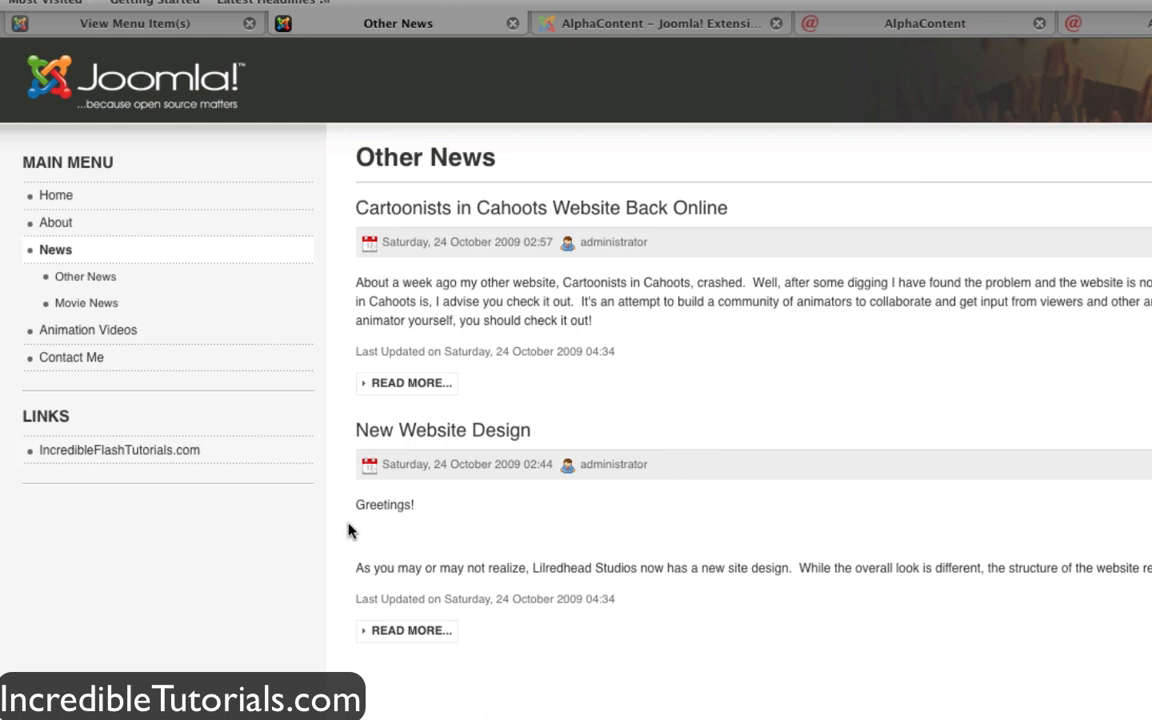
{"action": "left_click", "coordinate": [55, 250]}
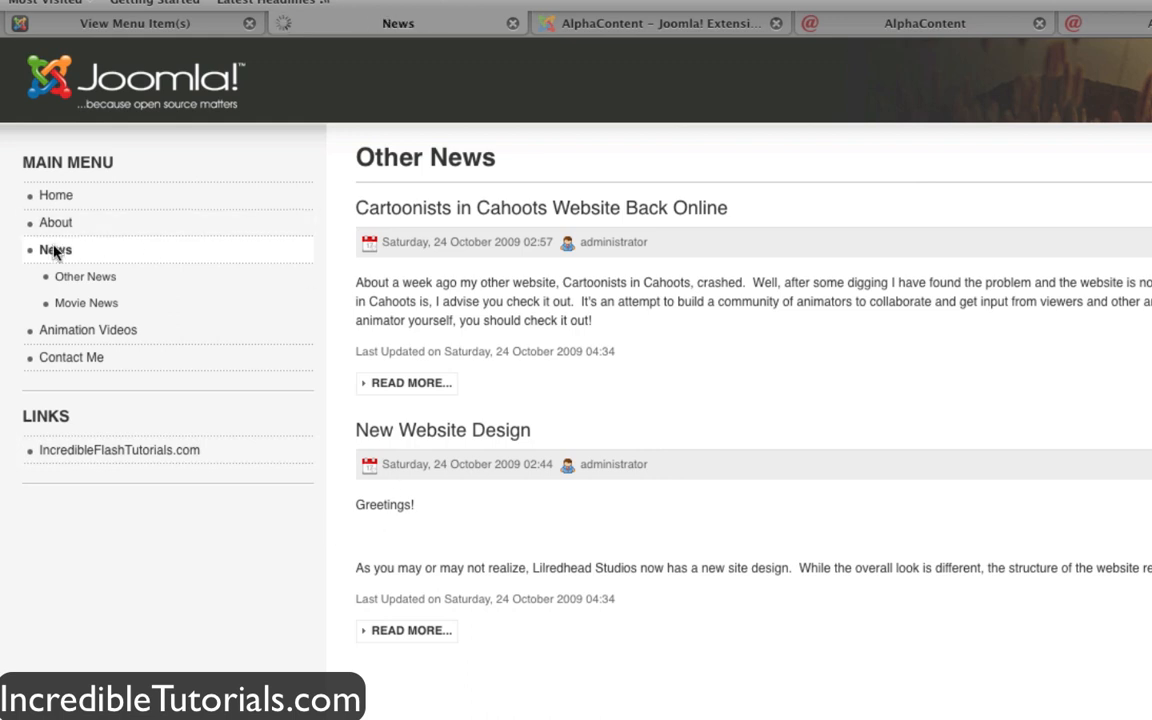
{"action": "left_click", "coordinate": [55, 249]}
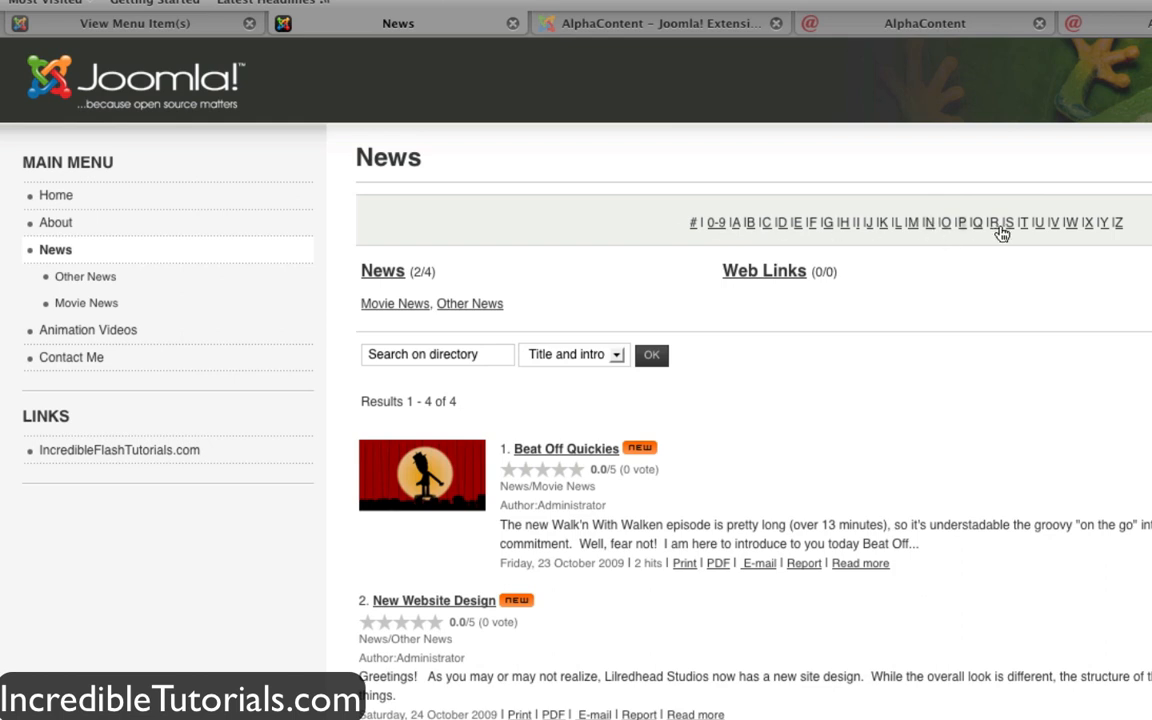
{"action": "scroll", "scroll_direction": "down", "scroll_amount": 3}
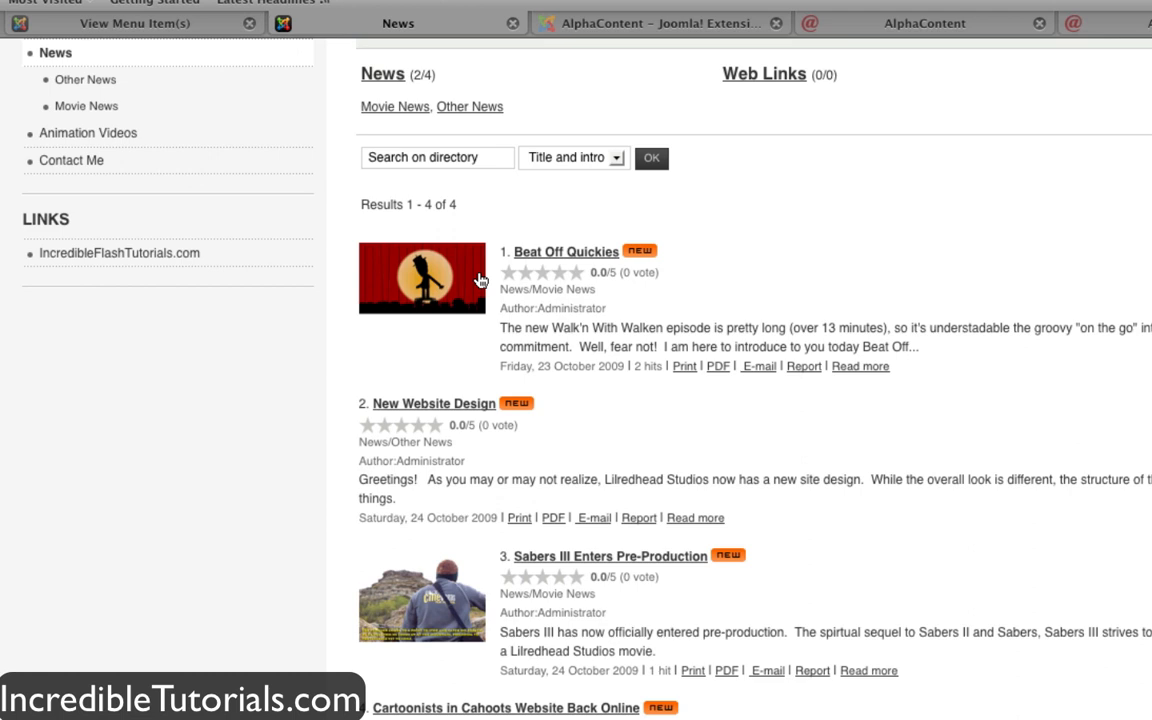
{"action": "mouse_move", "coordinate": [655, 260]}
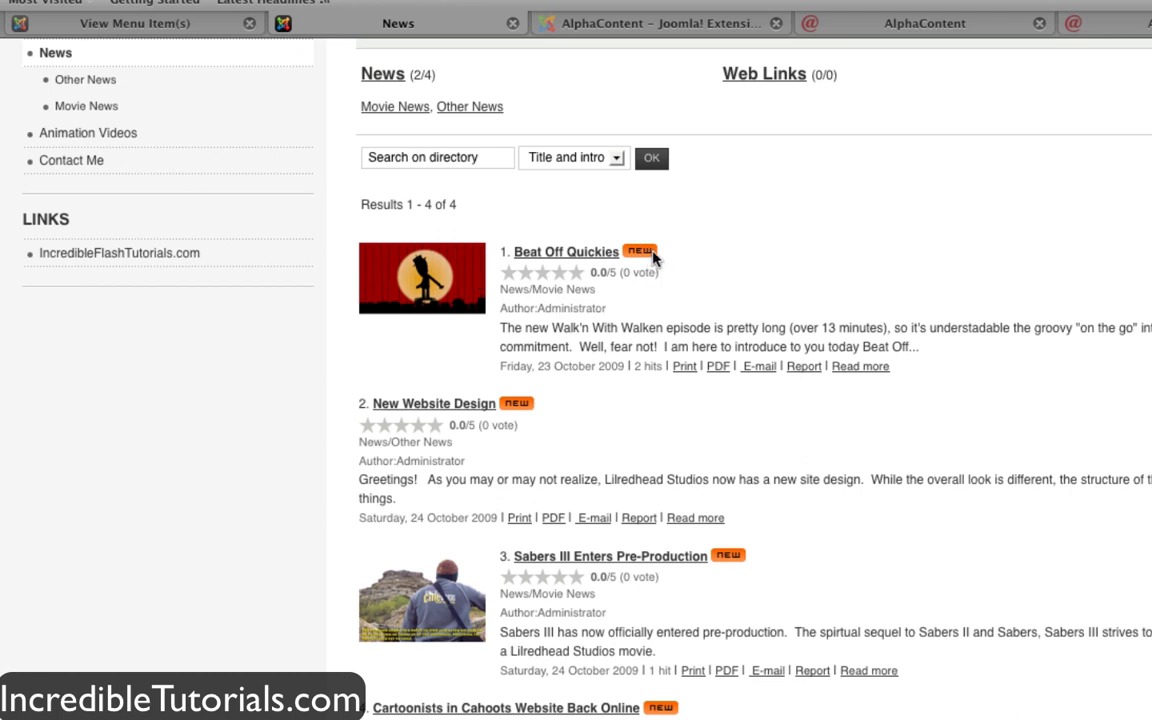
{"action": "scroll", "scroll_direction": "down", "scroll_amount": 3}
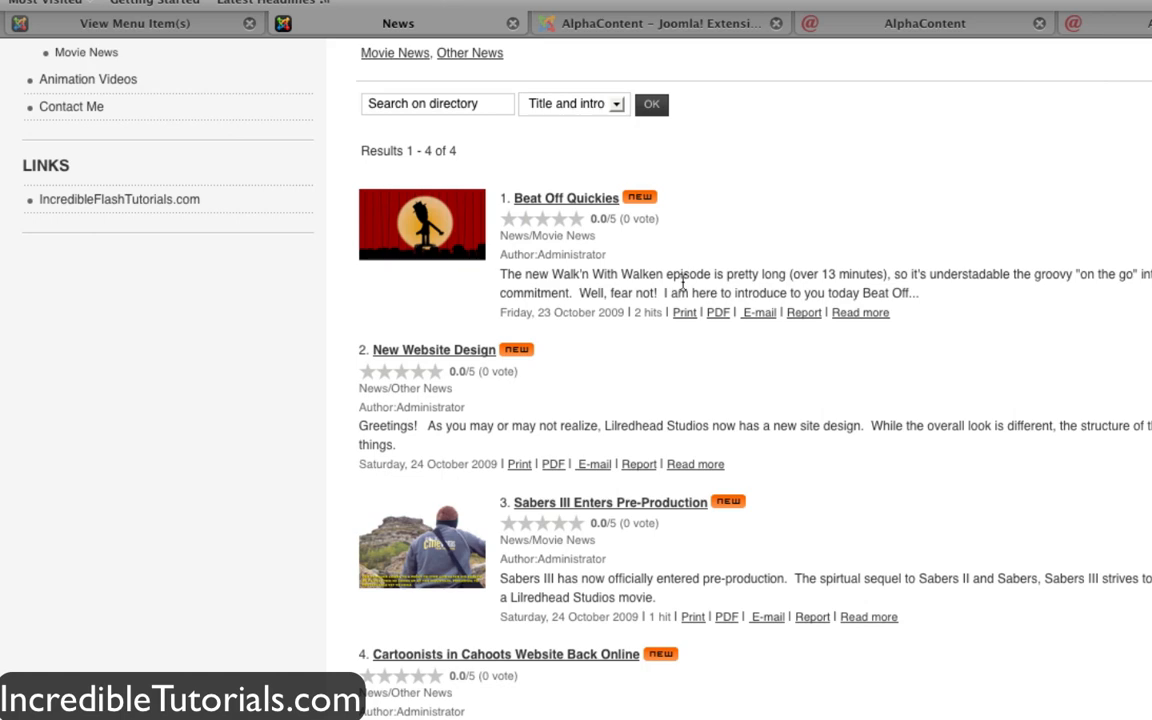
{"action": "scroll", "scroll_direction": "down", "scroll_amount": 3}
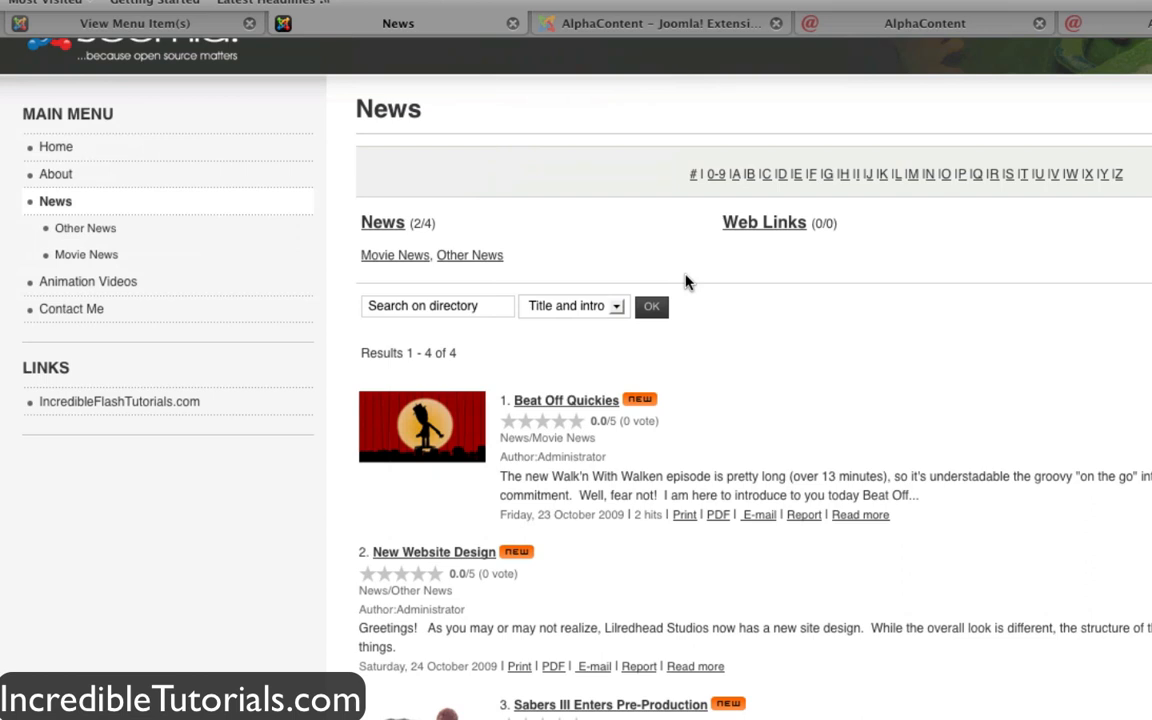
{"action": "left_click", "coordinate": [134, 23]}
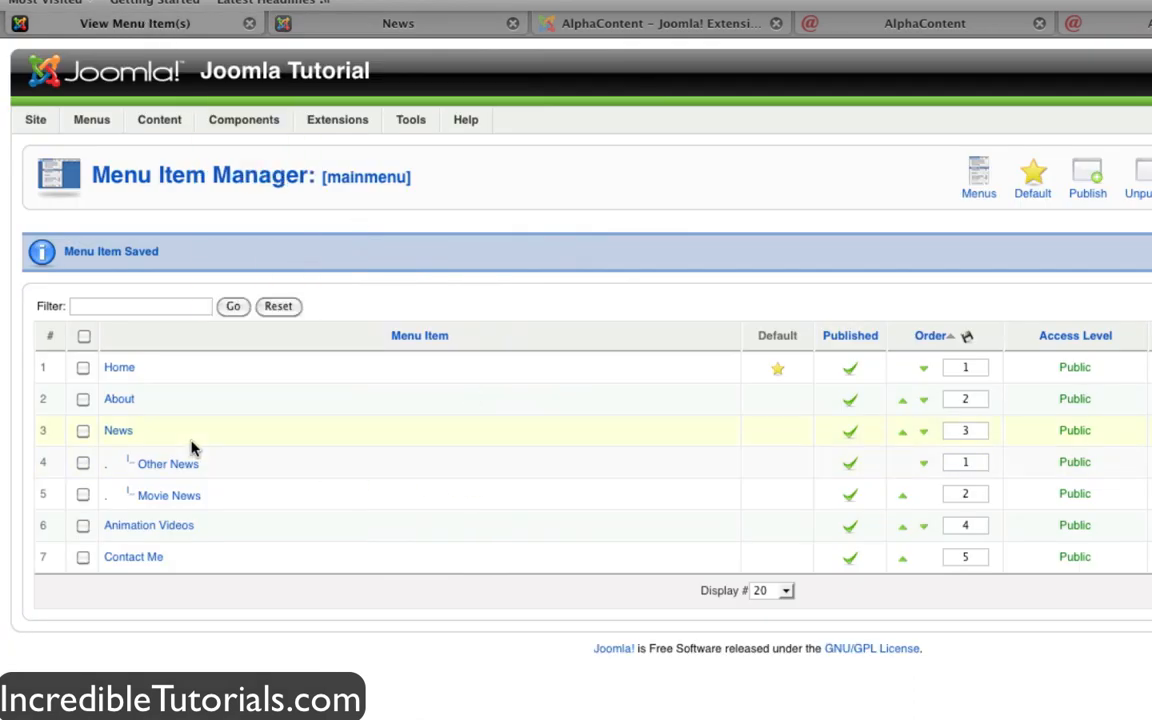
- Reopen the News menu item and scroll its Basic parameters to the alphabetical index letters
{"action": "left_click", "coordinate": [243, 119]}
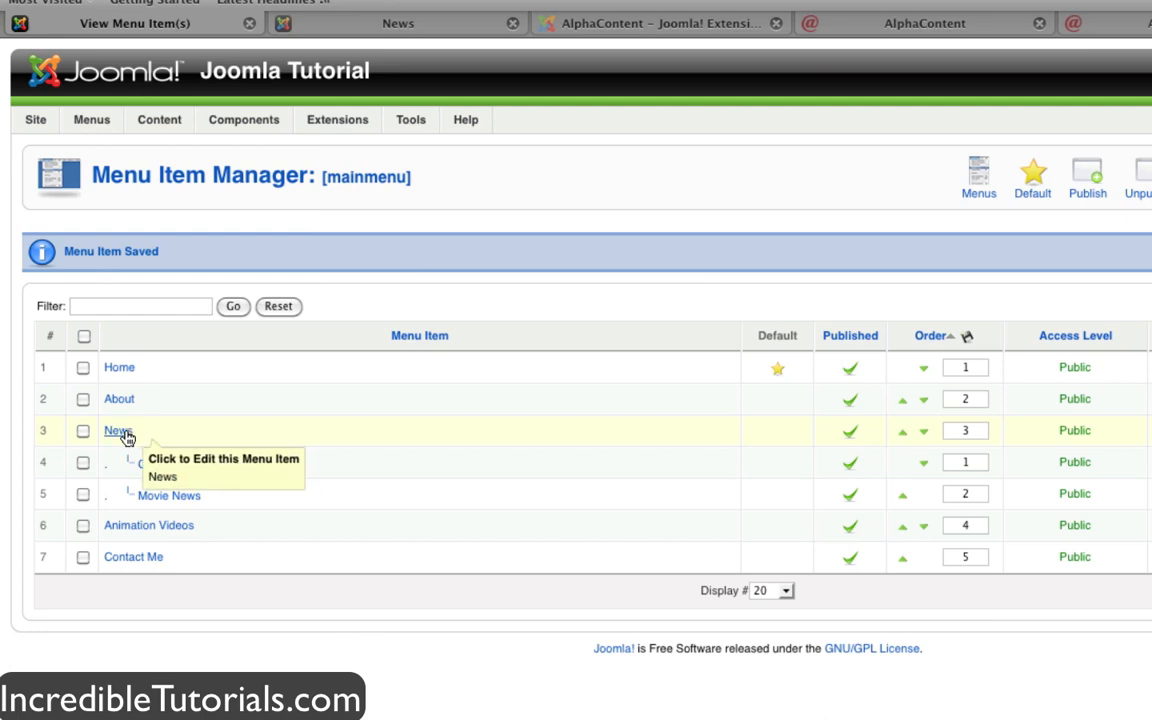
{"action": "left_click", "coordinate": [118, 430]}
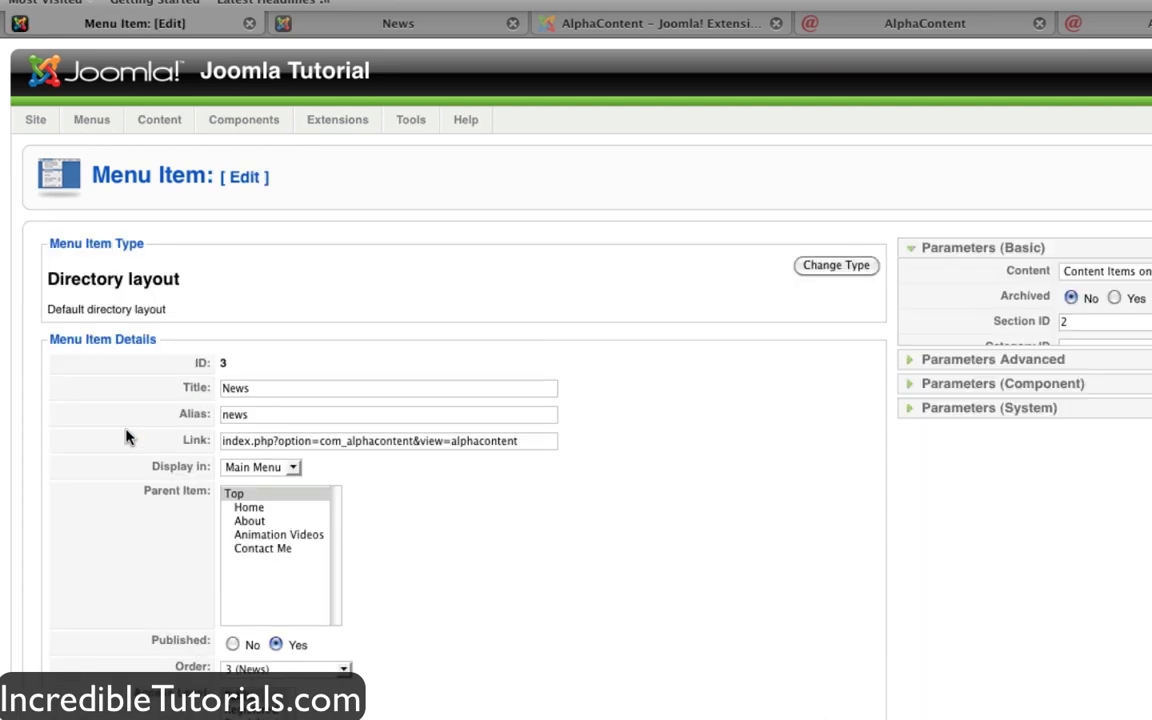
{"action": "scroll", "scroll_direction": "down", "scroll_amount": 3}
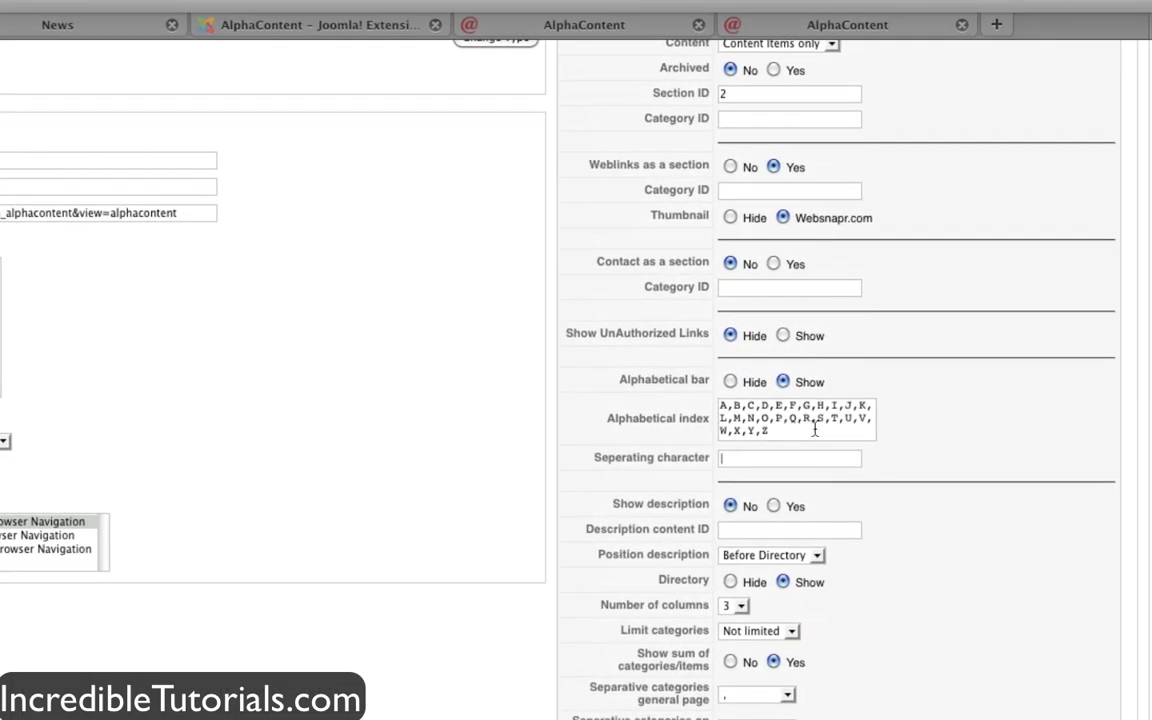
{"action": "scroll", "scroll_direction": "down", "scroll_amount": 3}
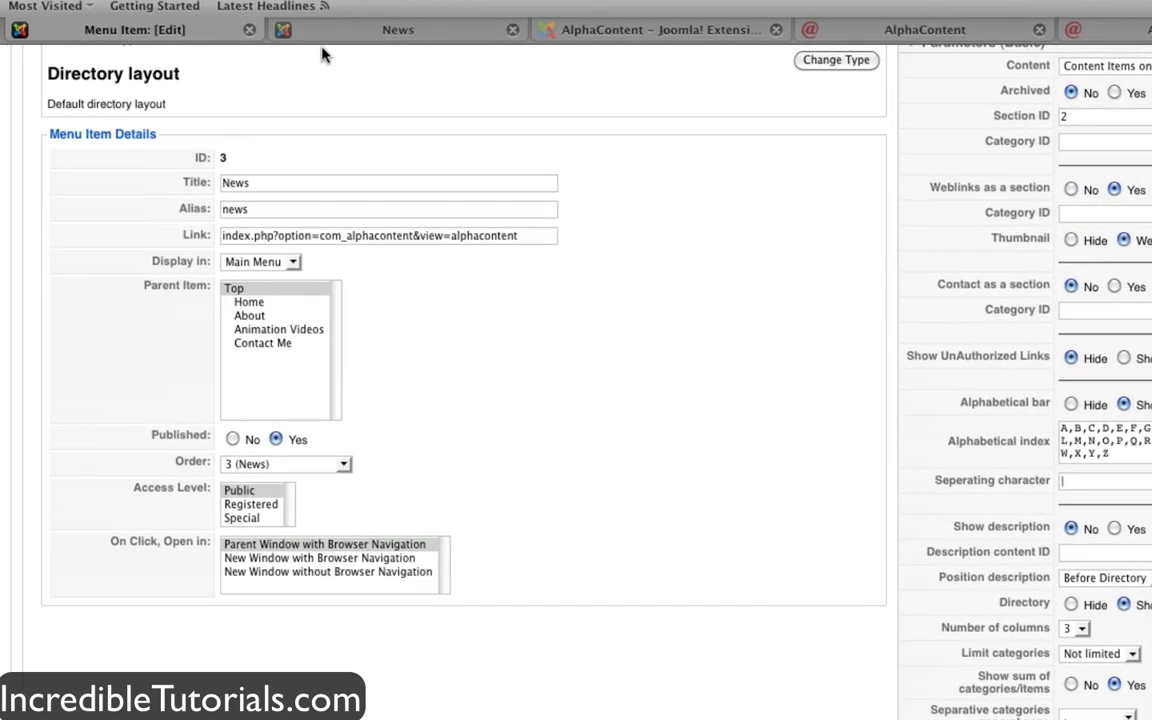
{"action": "left_click", "coordinate": [398, 29]}
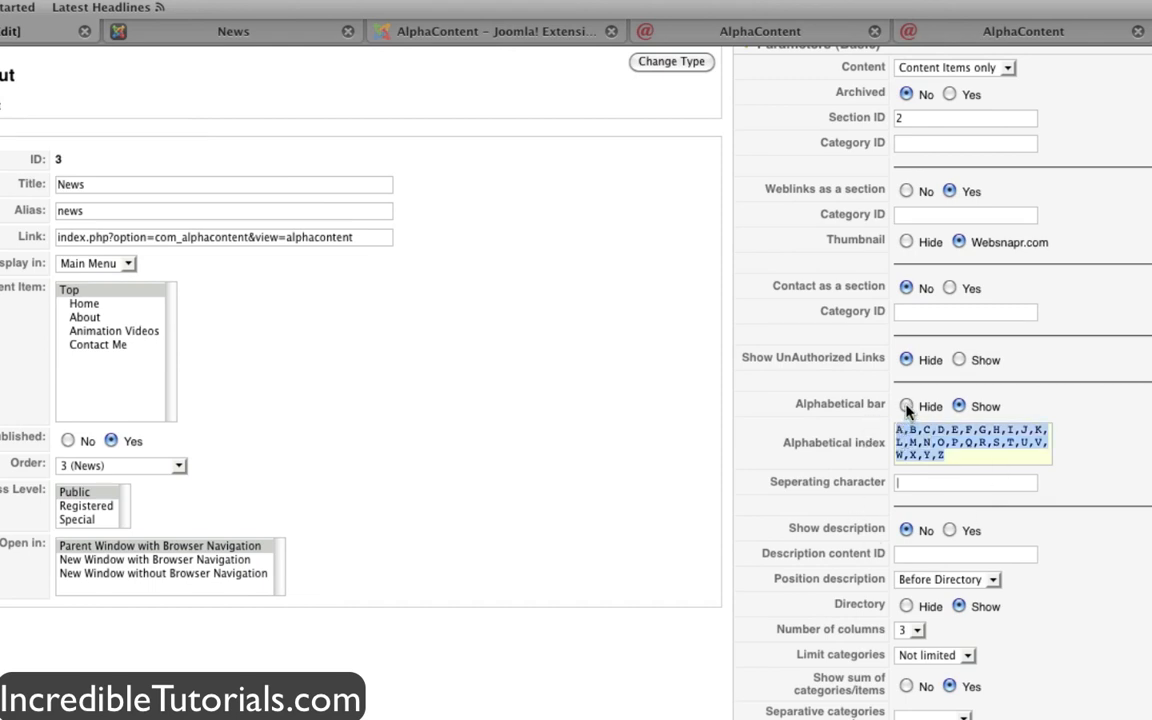
{"action": "left_click", "coordinate": [959, 405]}
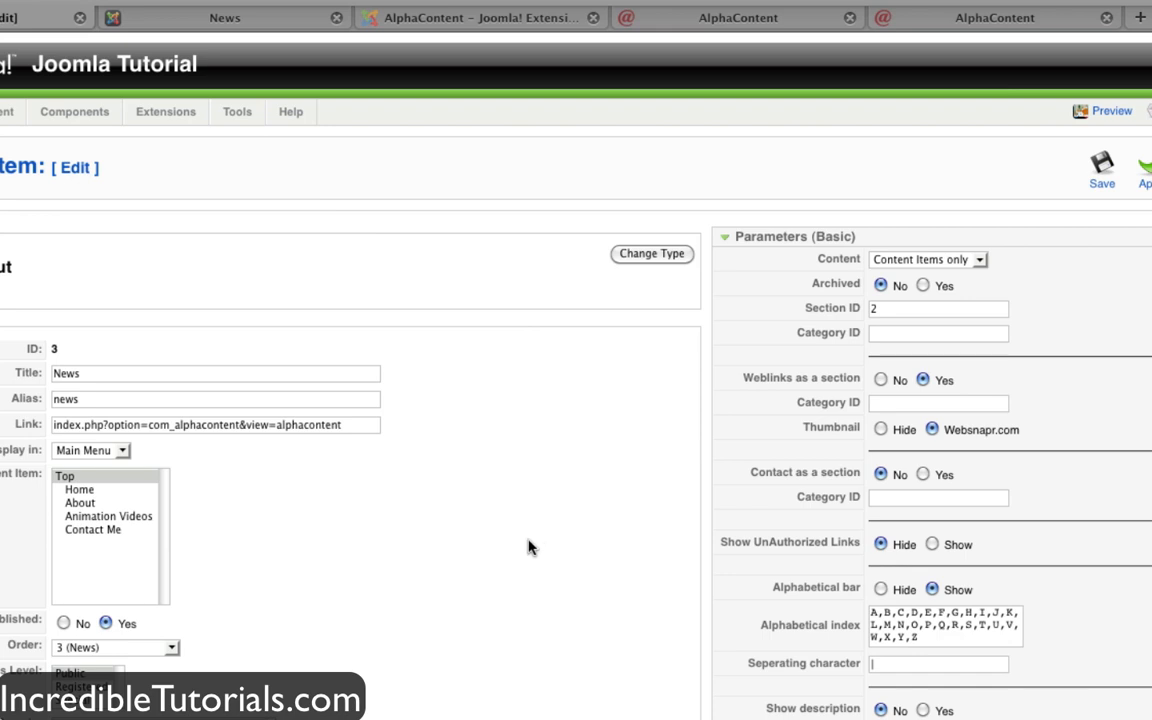
{"action": "mouse_move", "coordinate": [598, 478]}
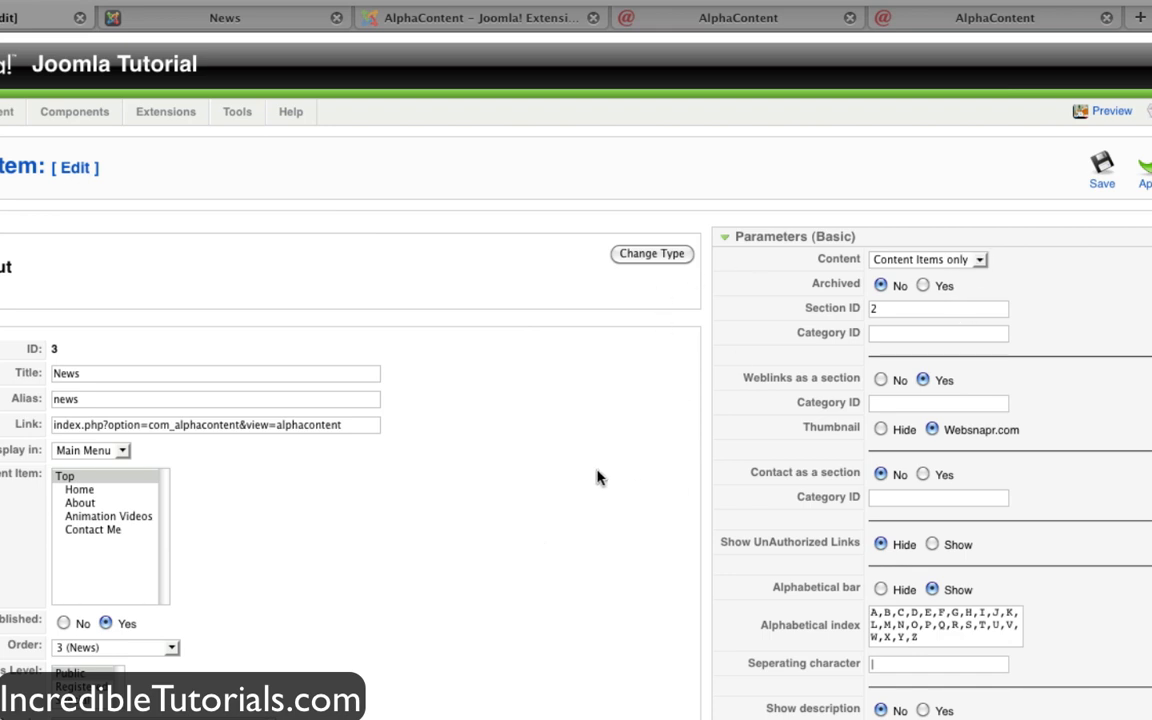